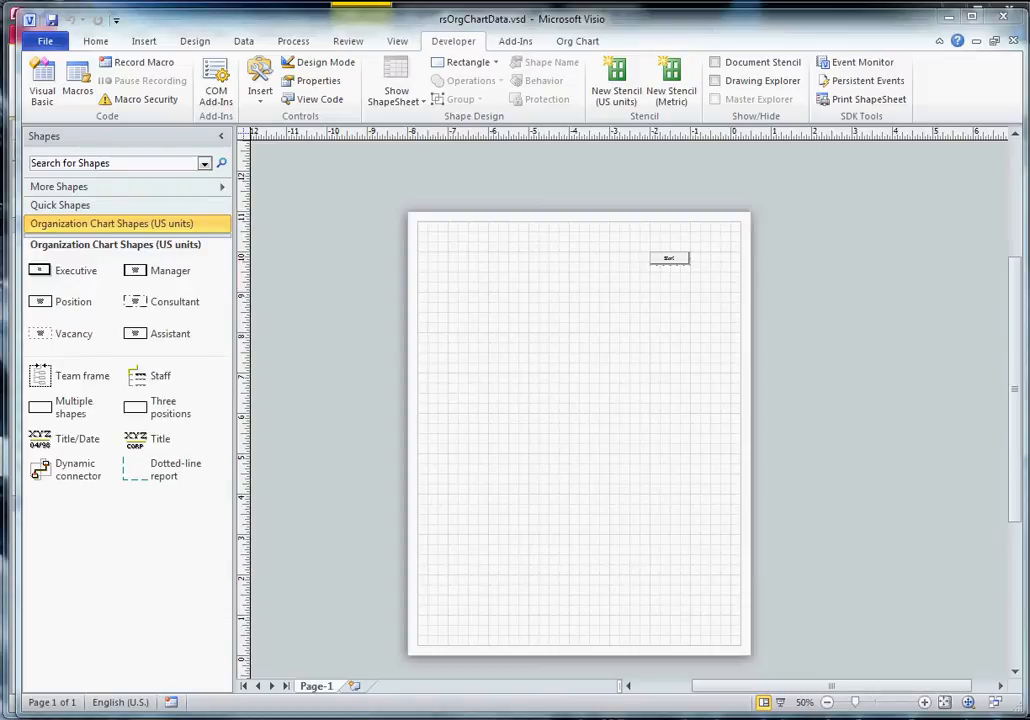
mouse_move(901, 402)
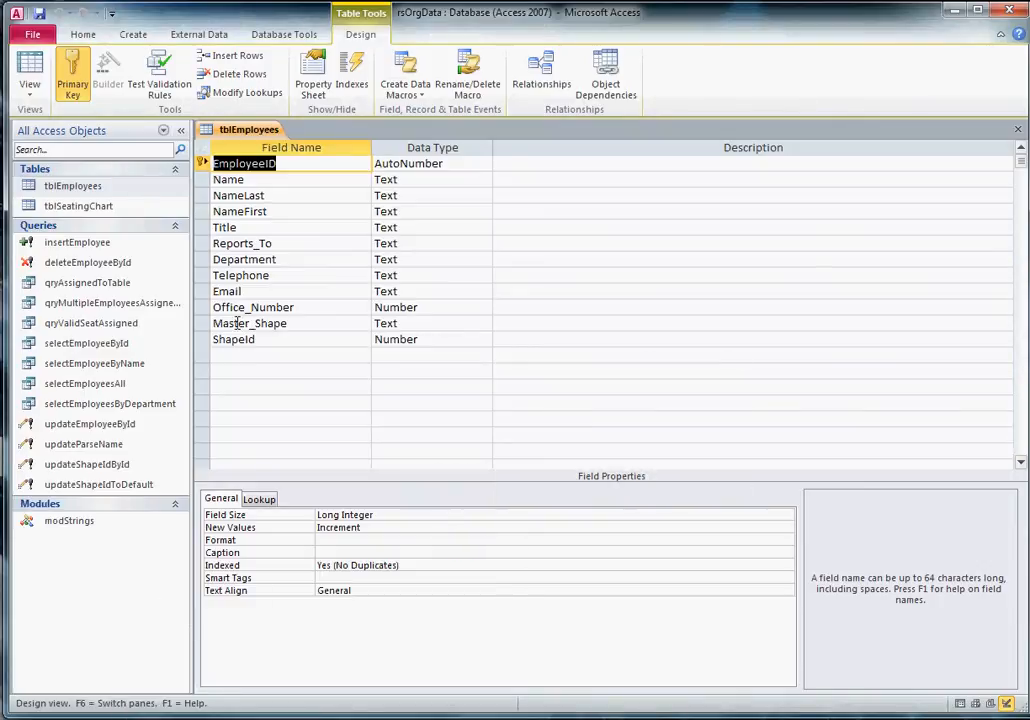
Select the ShapeId field in tblEmployees design to show its General properties
left_click(234, 339)
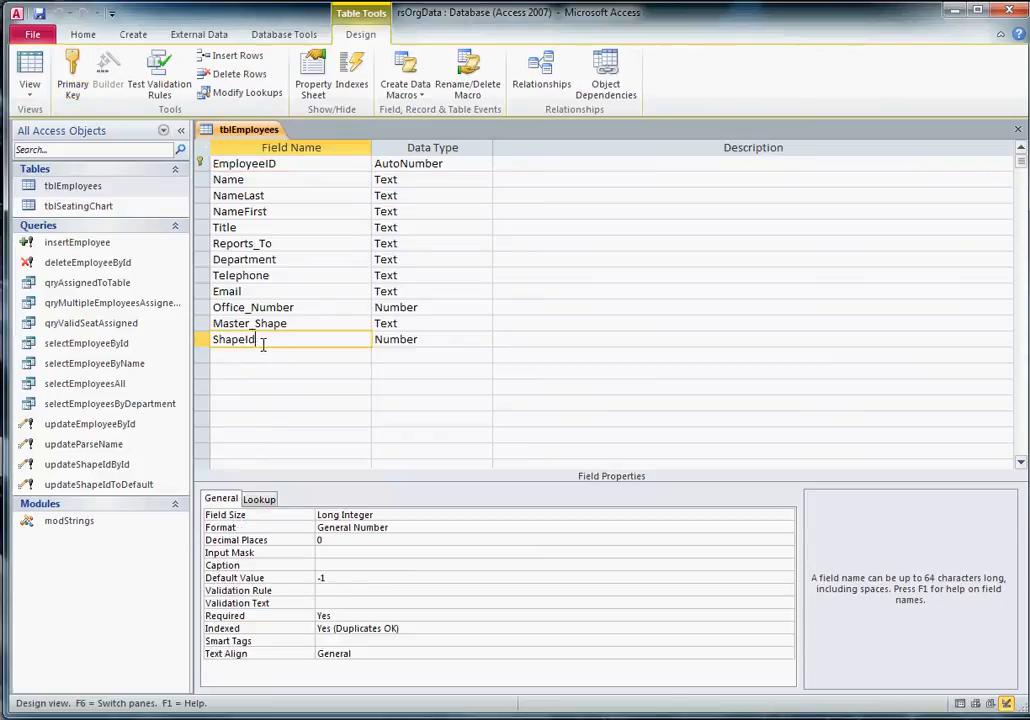
mouse_move(333, 400)
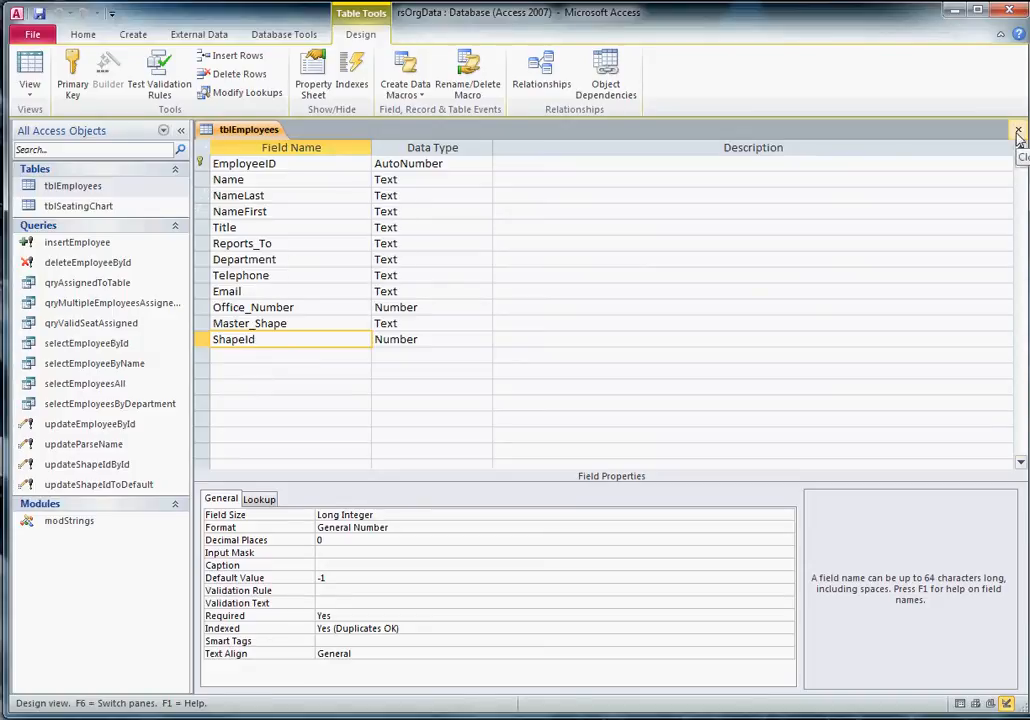
Close the tblEmployees design and reopen tblEmployees from the Navigation Pane
left_click(1019, 147)
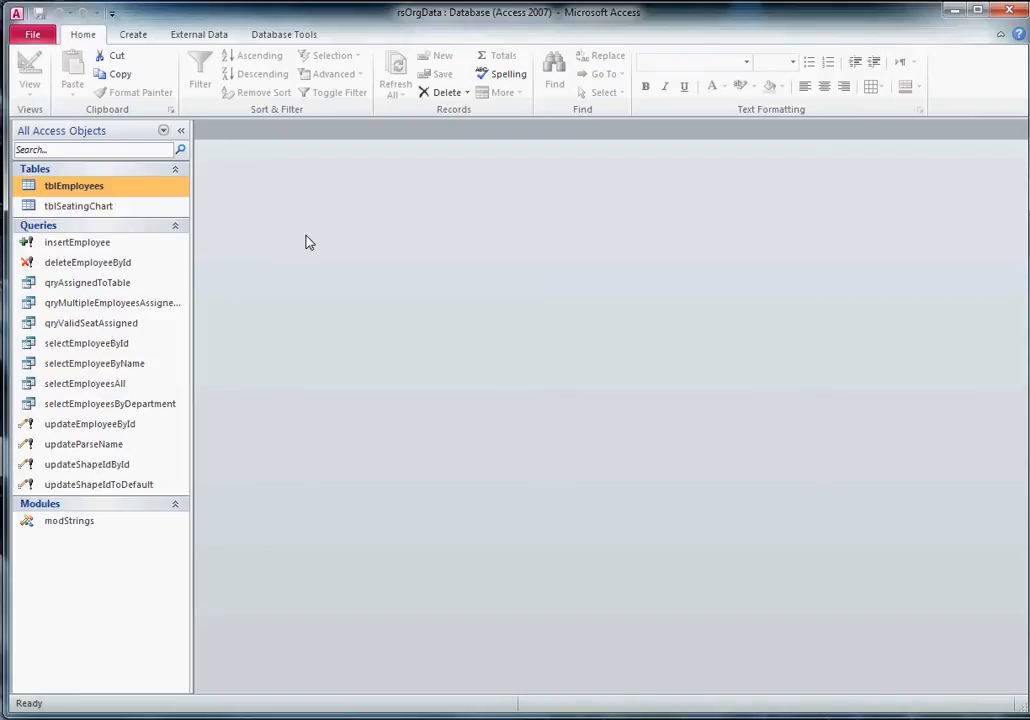
mouse_move(198, 292)
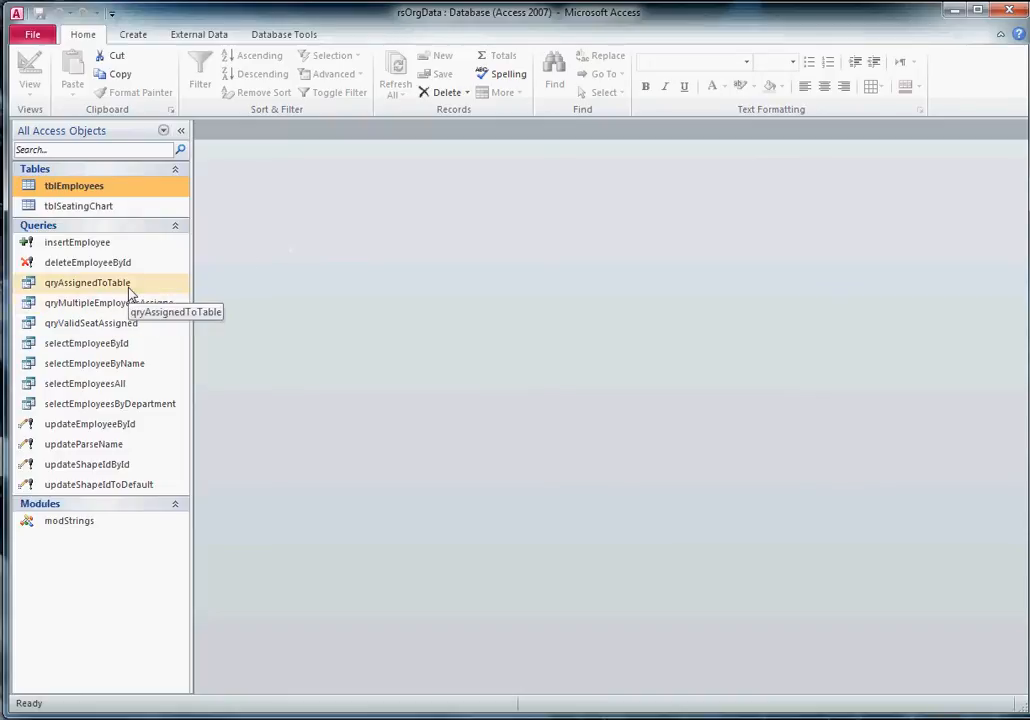
mouse_move(89, 423)
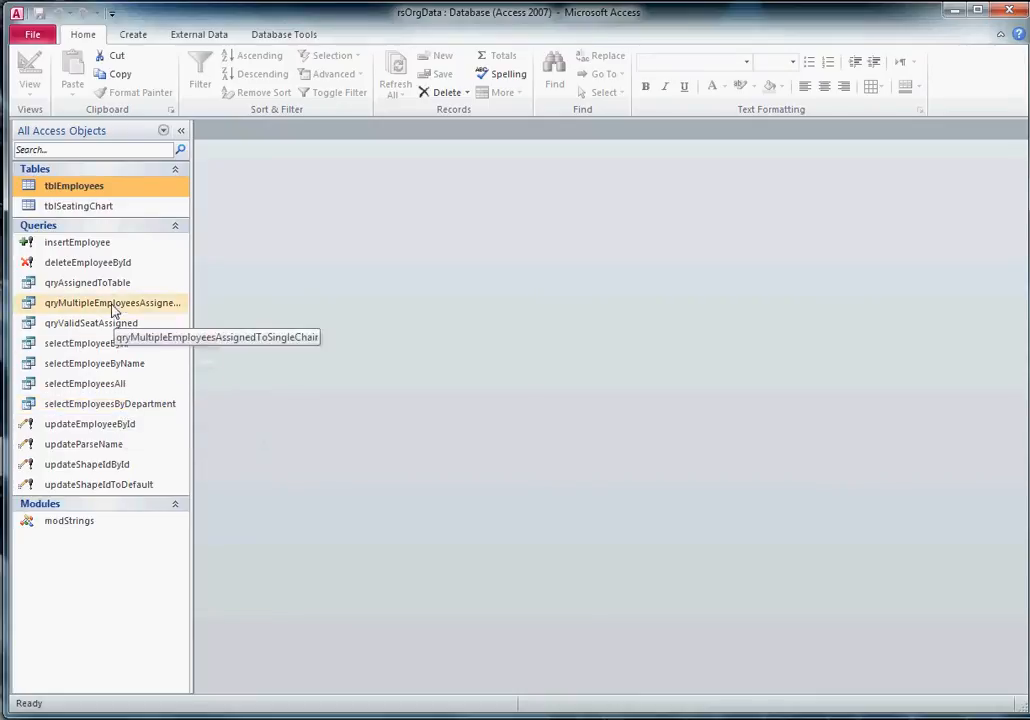
mouse_move(76, 242)
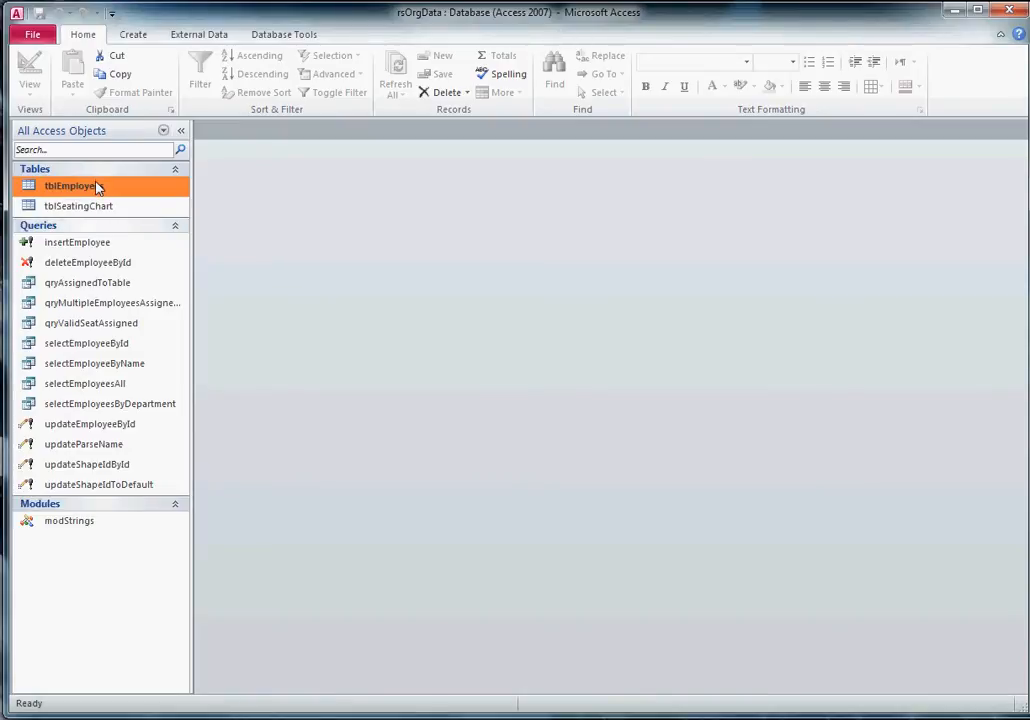
double_click(70, 185)
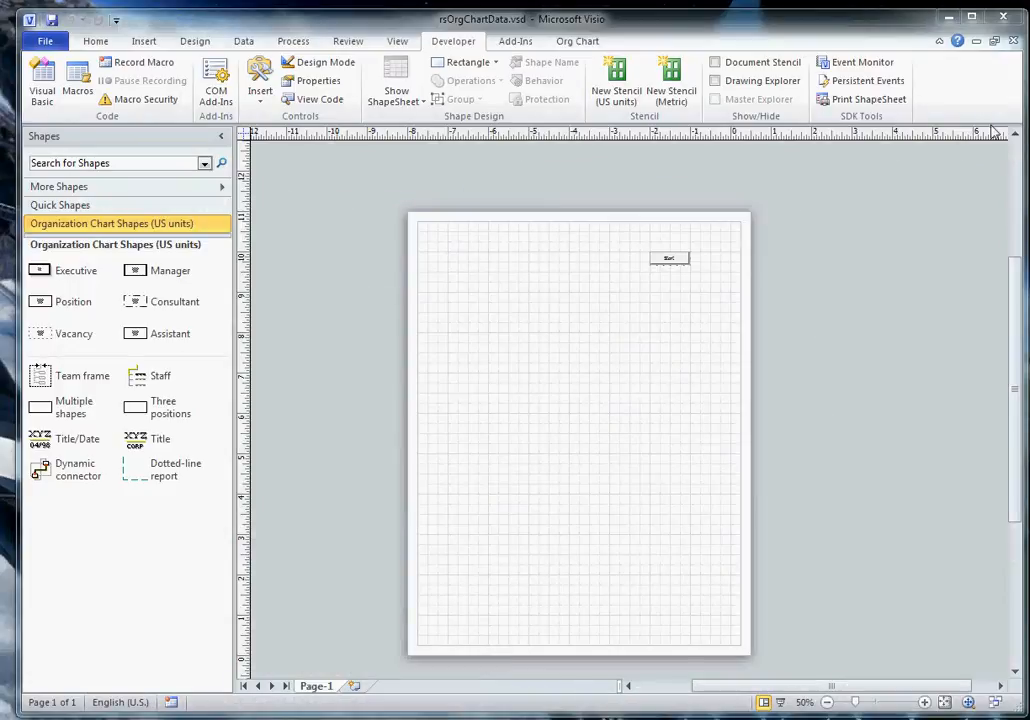
mouse_move(951, 211)
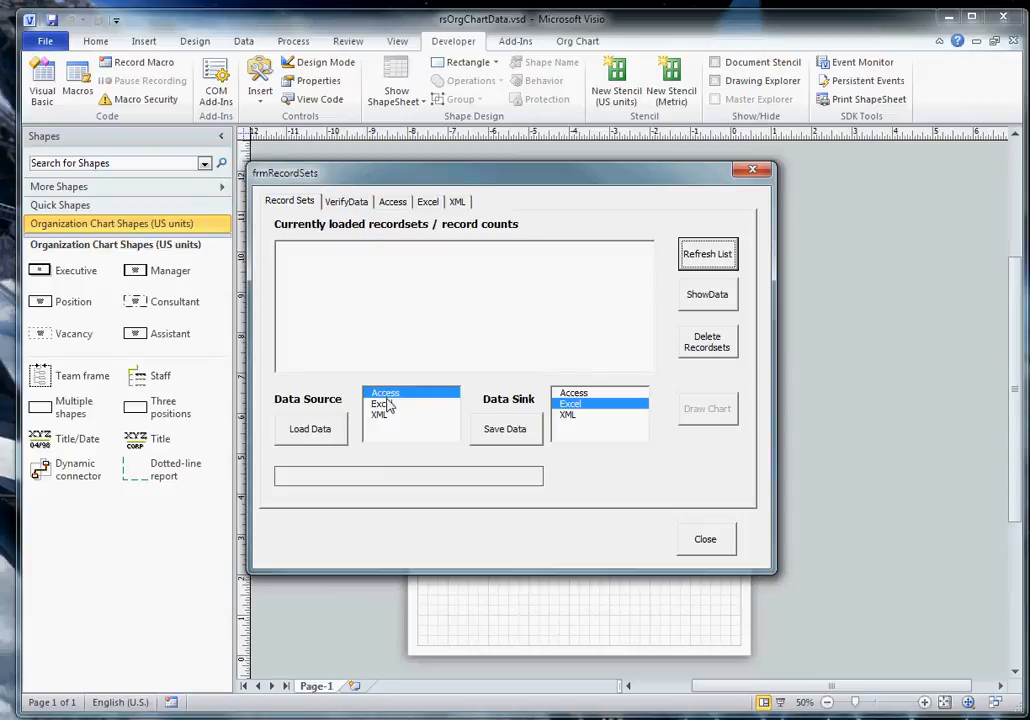
mouse_move(388, 420)
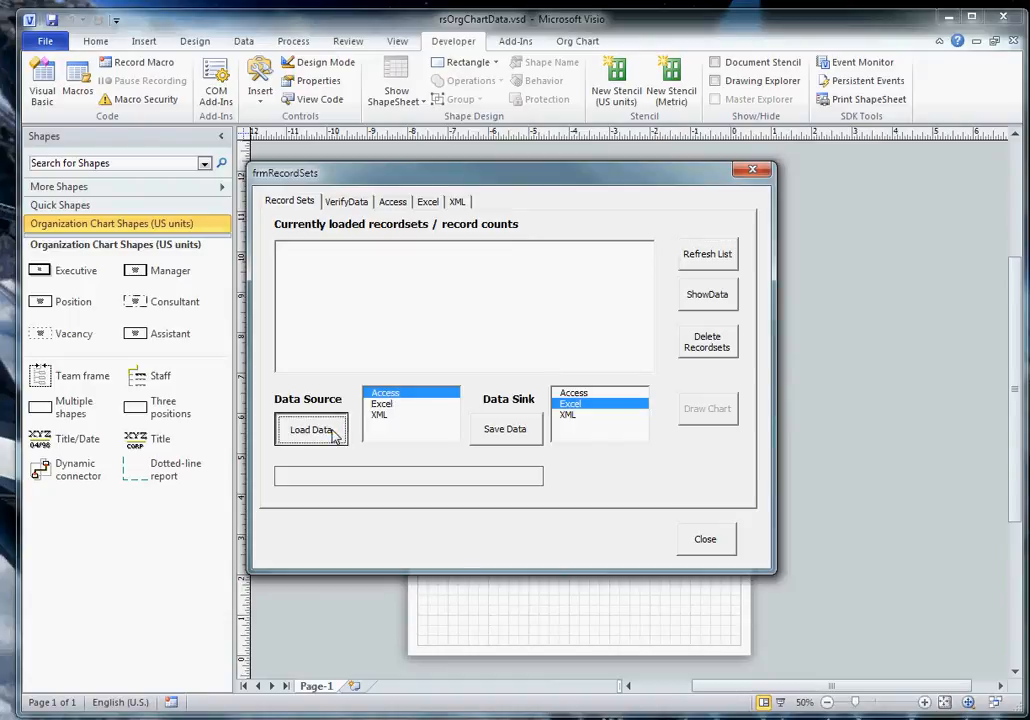
Load tblEmployees from Access and show its rows in the External Data window
left_click(310, 429)
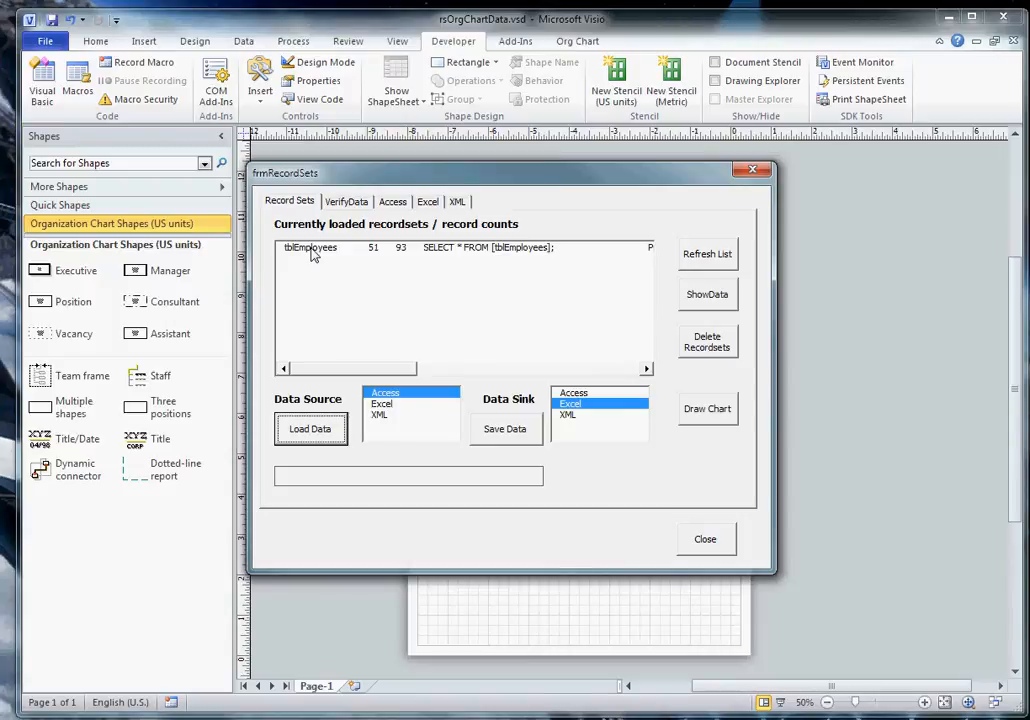
mouse_move(518, 302)
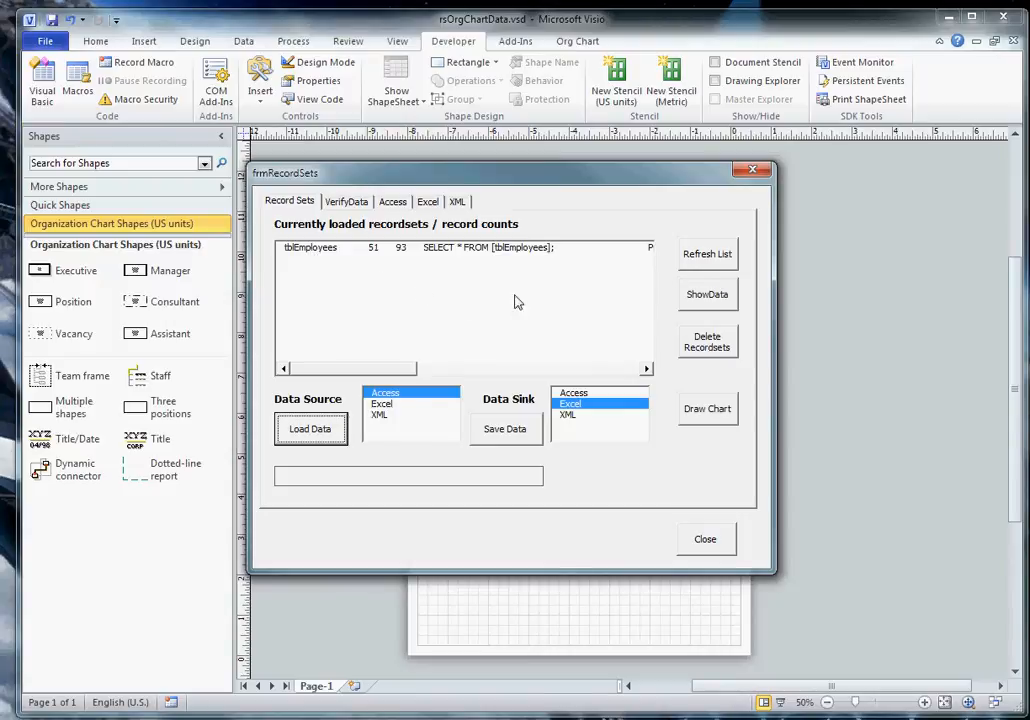
mouse_move(722, 267)
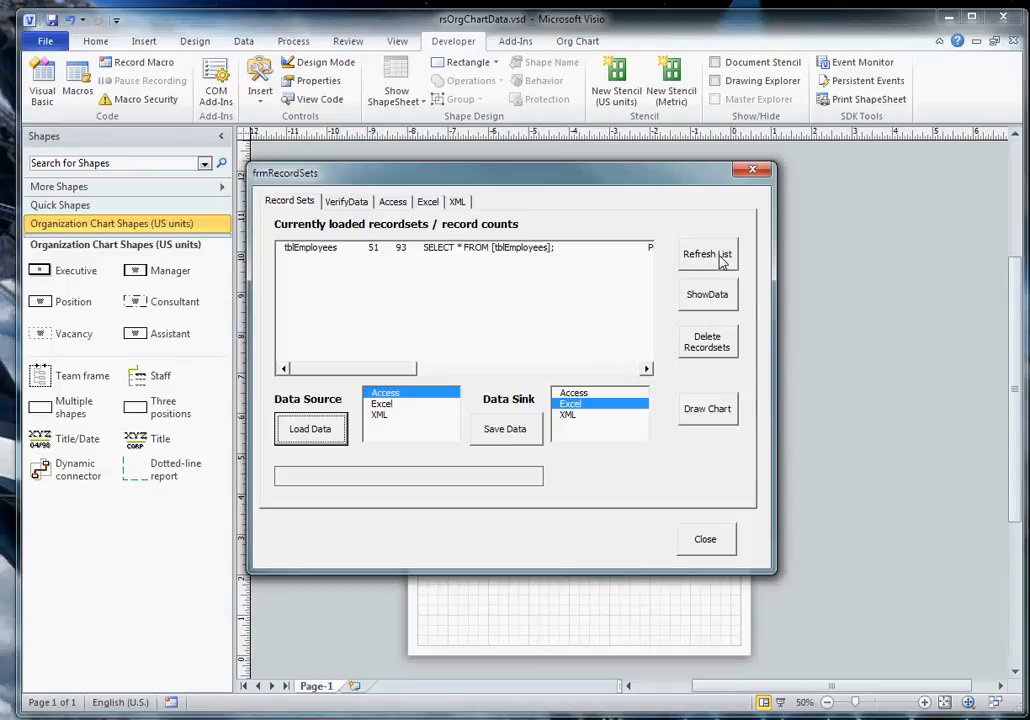
left_click(707, 294)
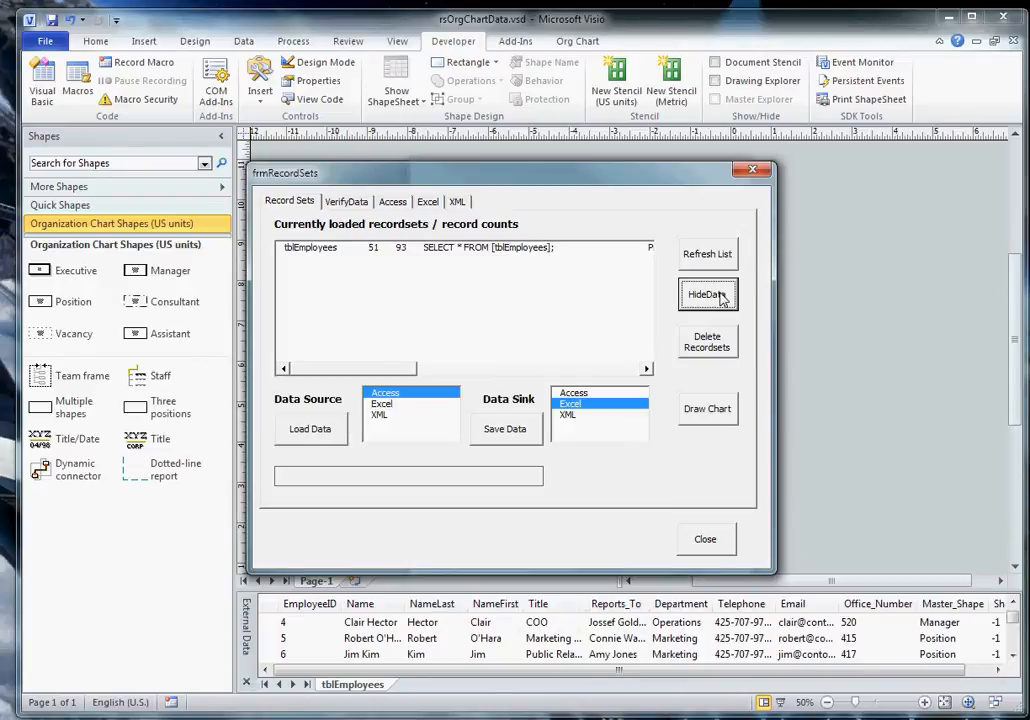
mouse_move(720, 347)
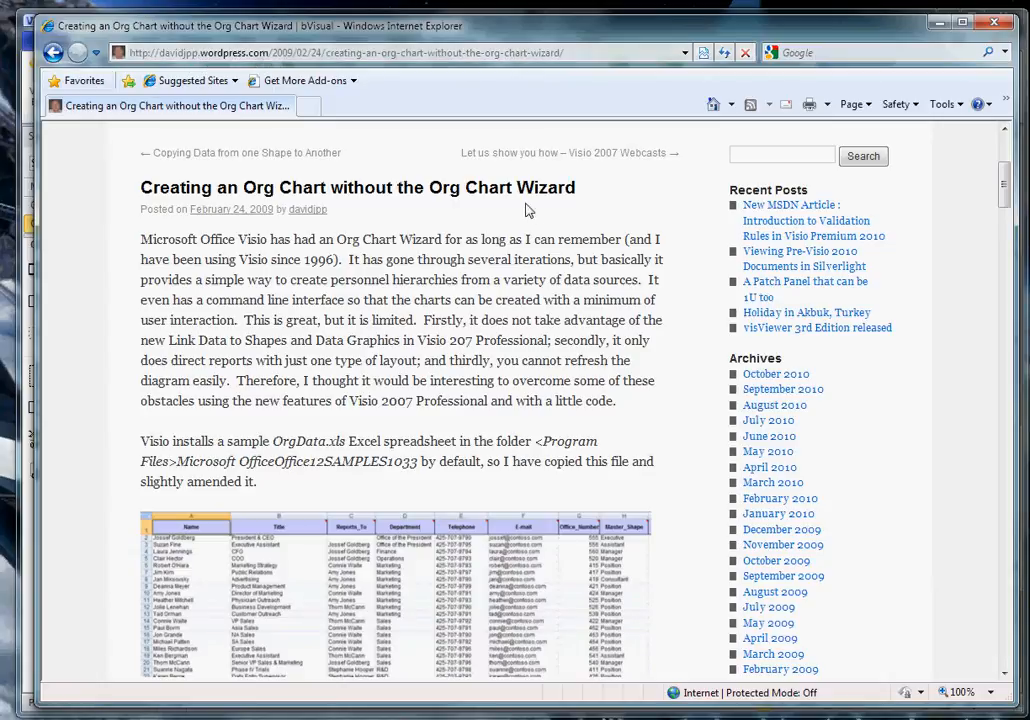
mouse_move(529, 210)
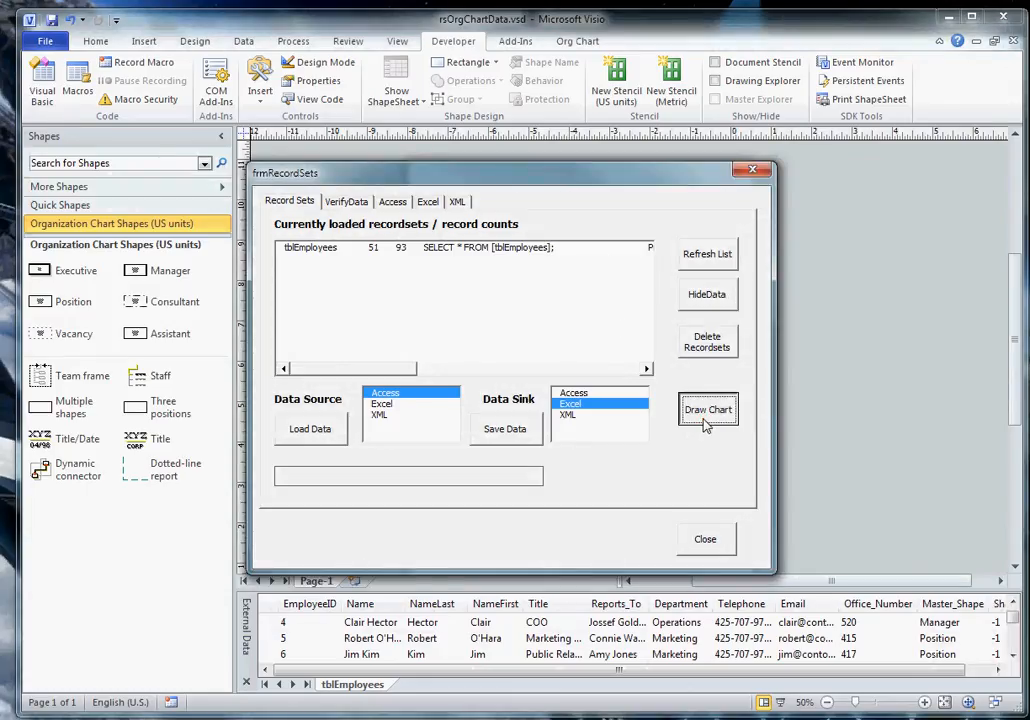
Draw the org chart from the loaded records onto the testHierarchy2 page
left_click(708, 415)
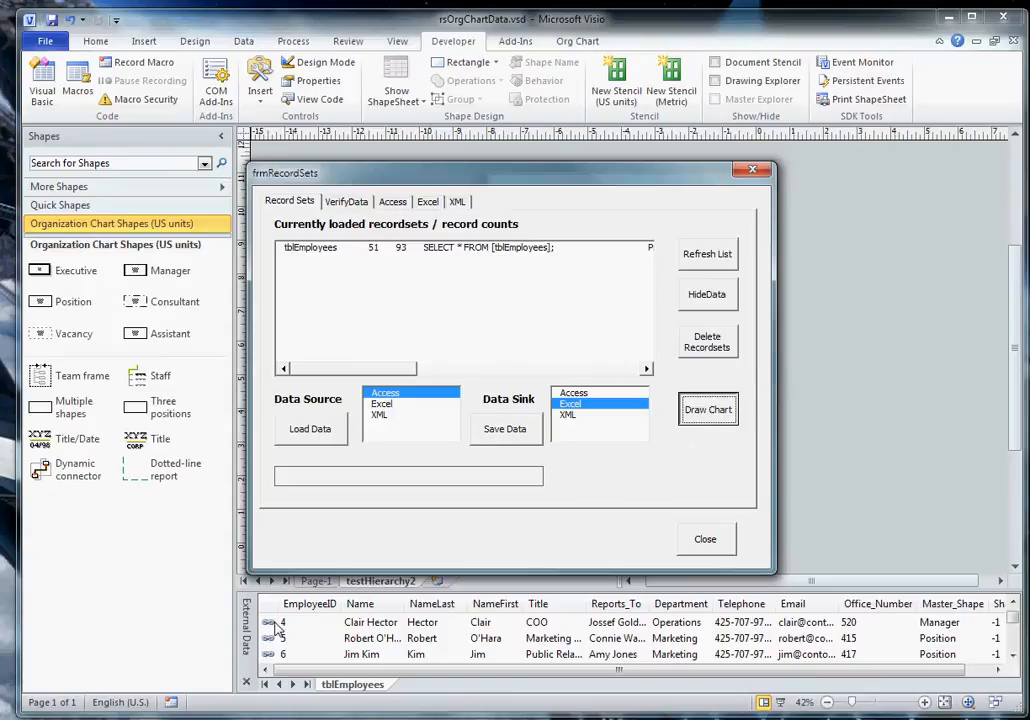
left_click(708, 409)
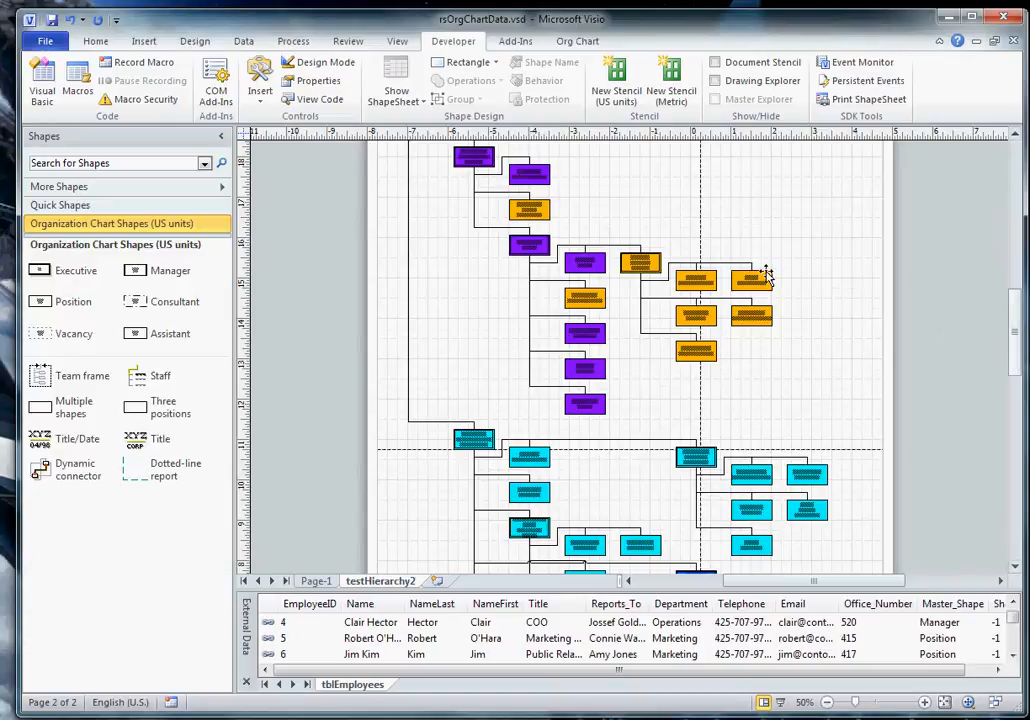
right_click(752, 262)
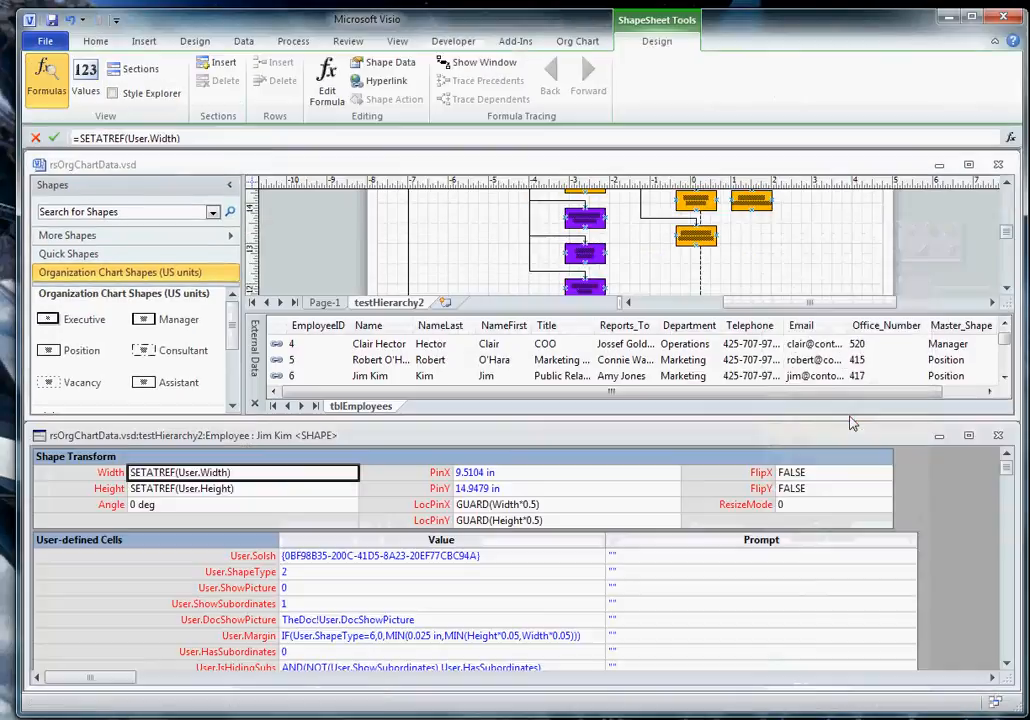
scroll("down", 3)
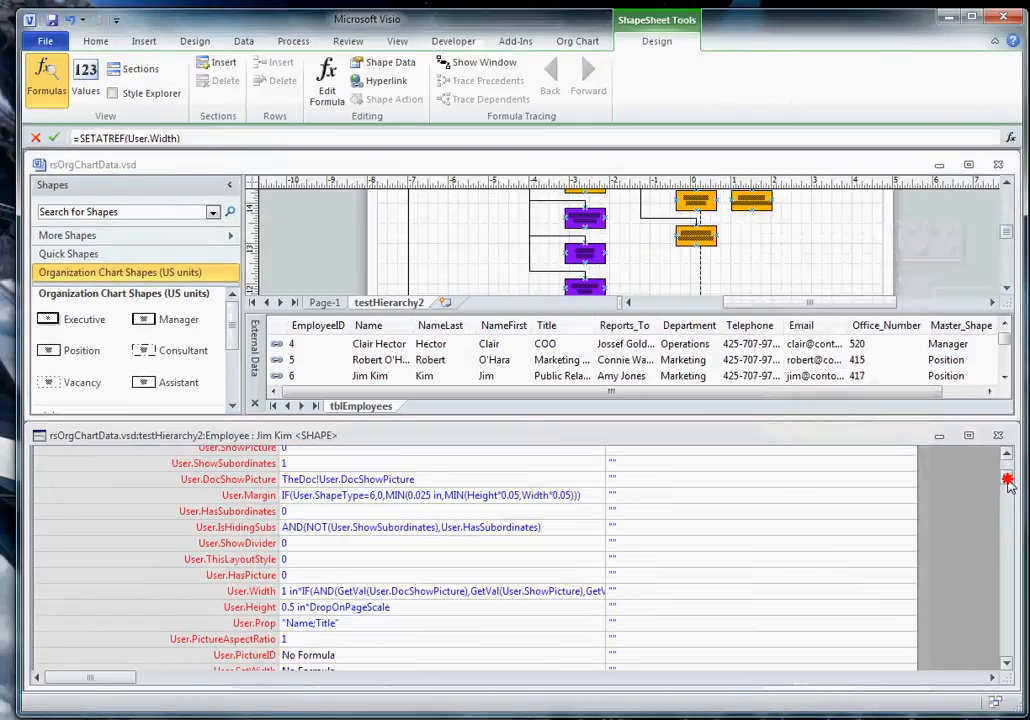
scroll("down", 3)
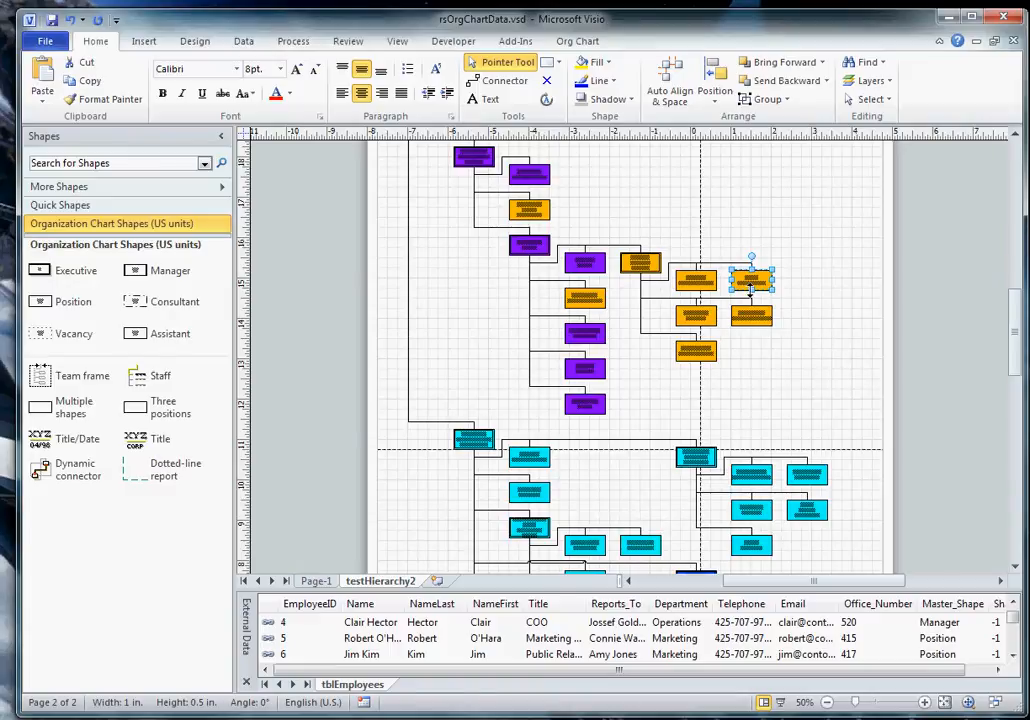
right_click(753, 280)
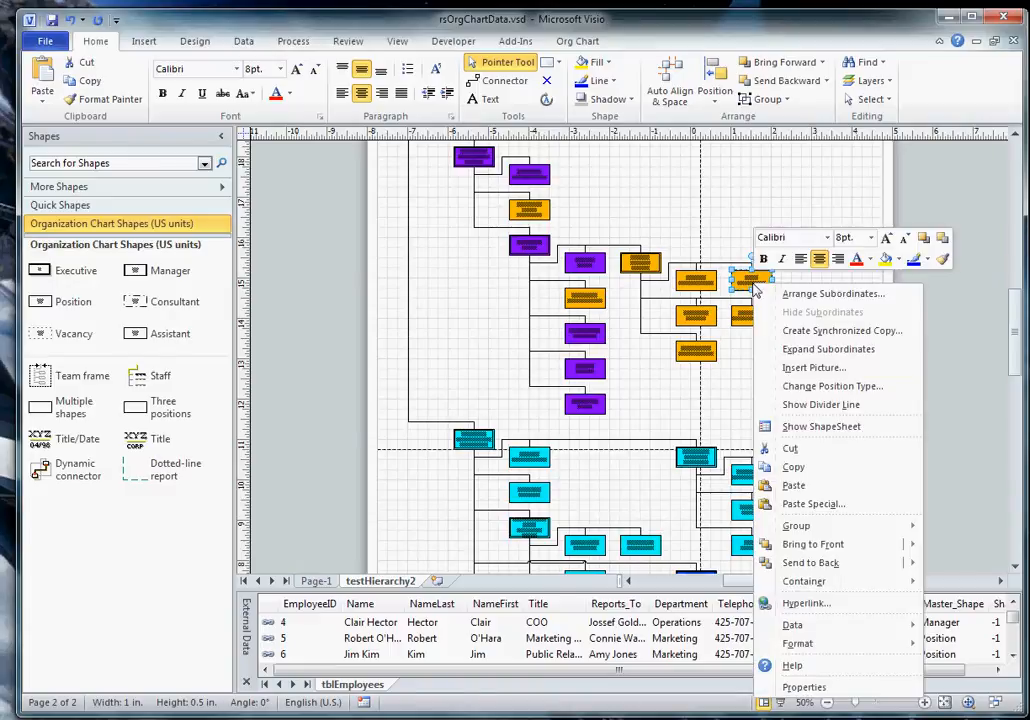
mouse_move(820, 624)
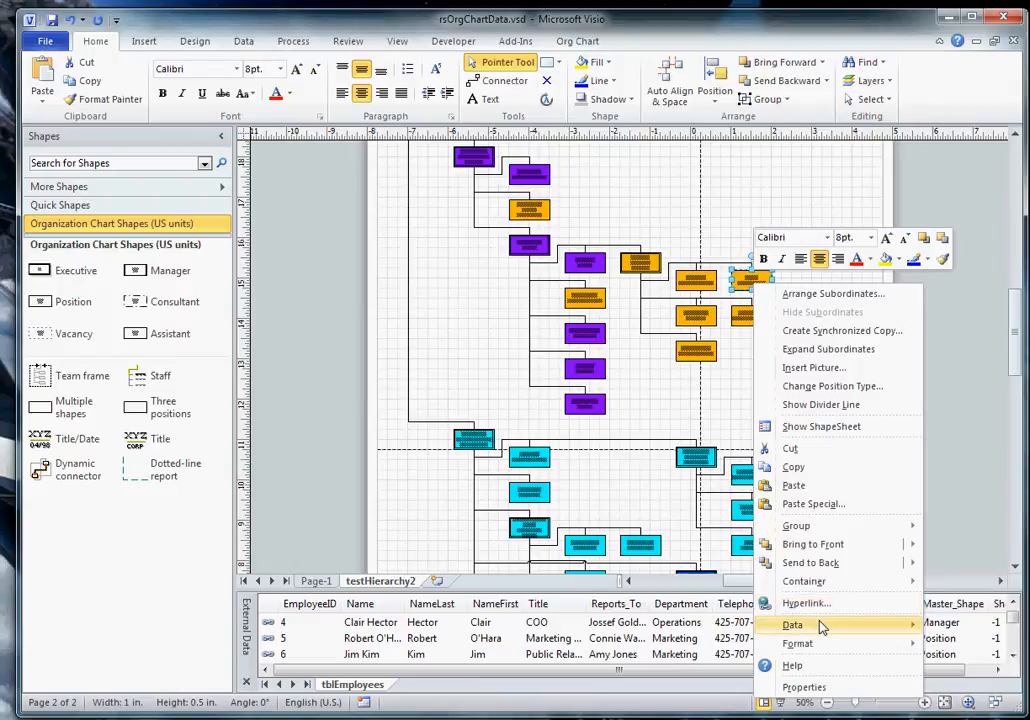
mouse_move(792, 624)
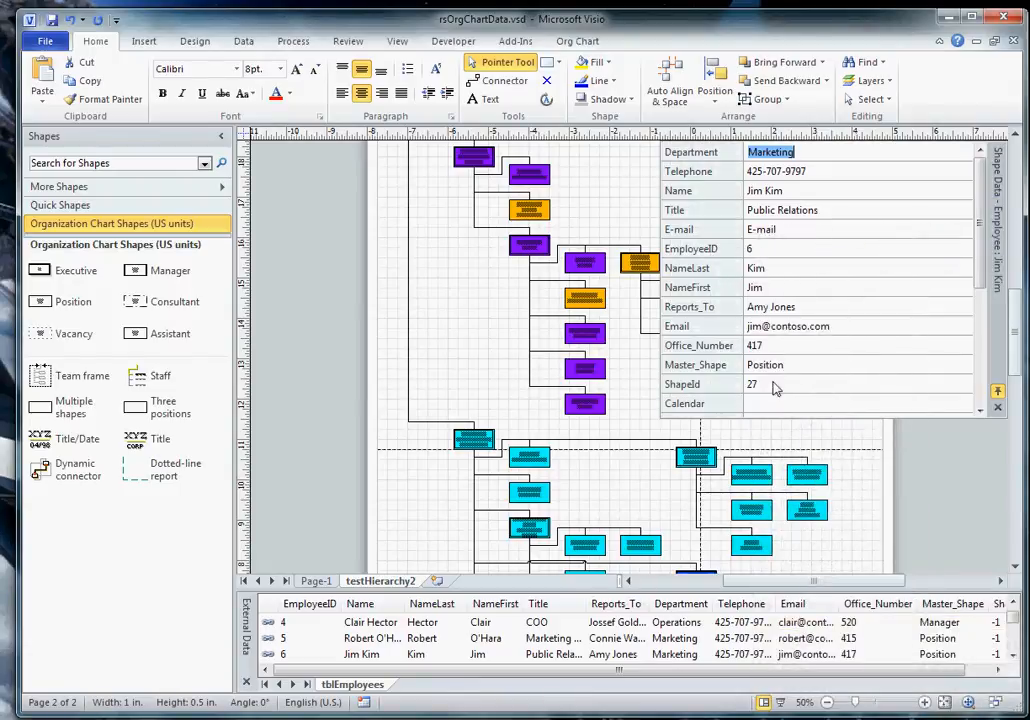
mouse_move(728, 393)
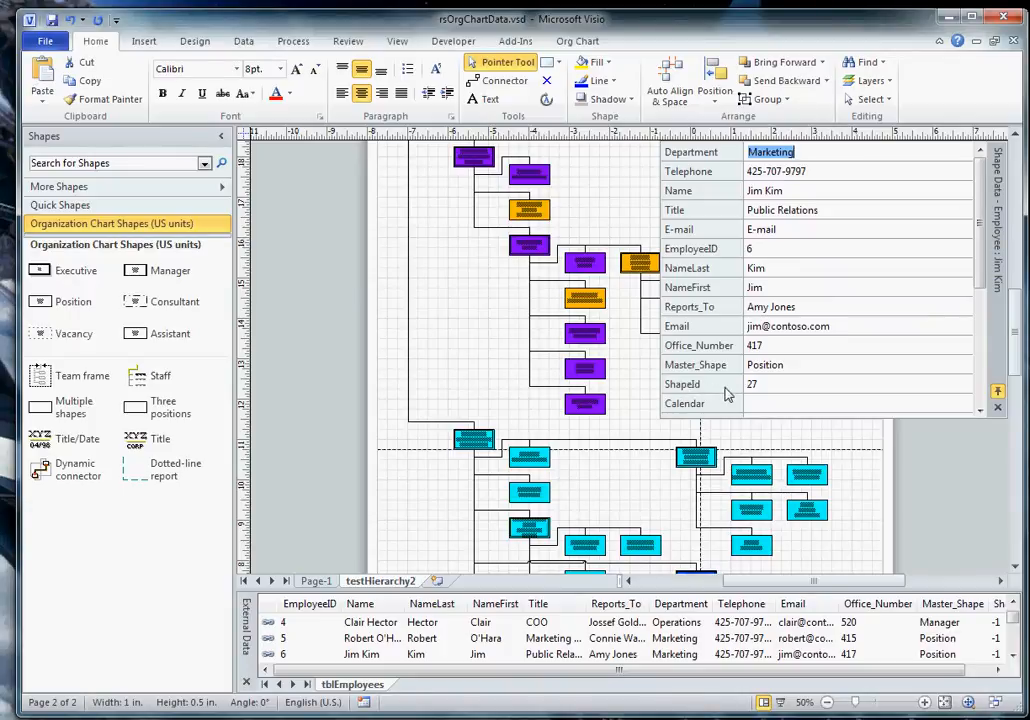
mouse_move(762, 396)
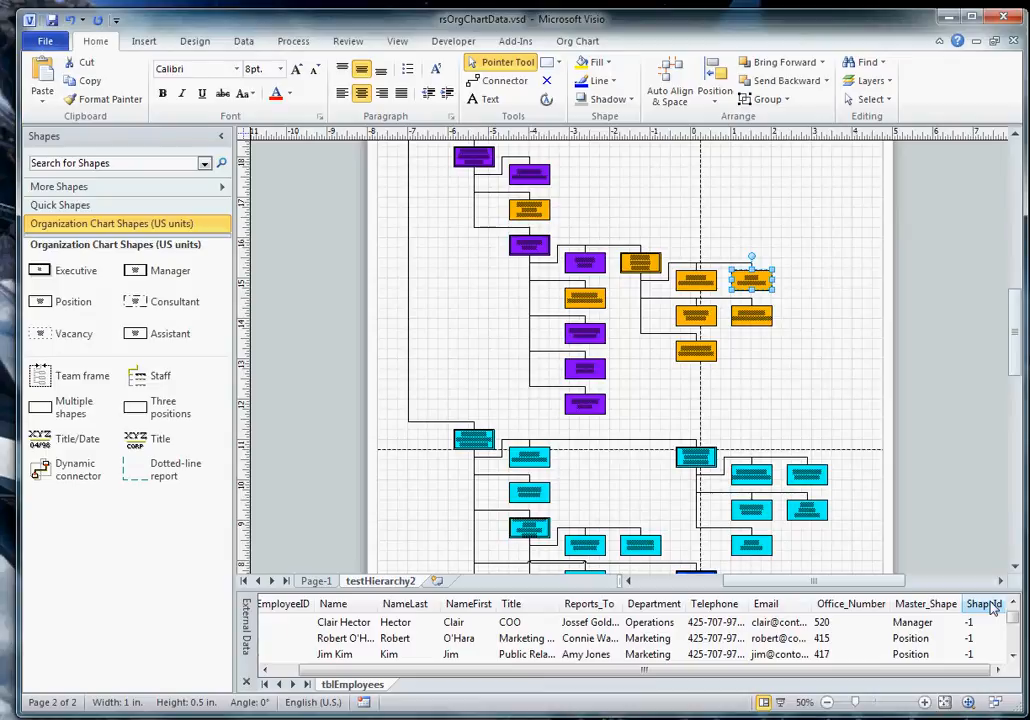
mouse_move(873, 533)
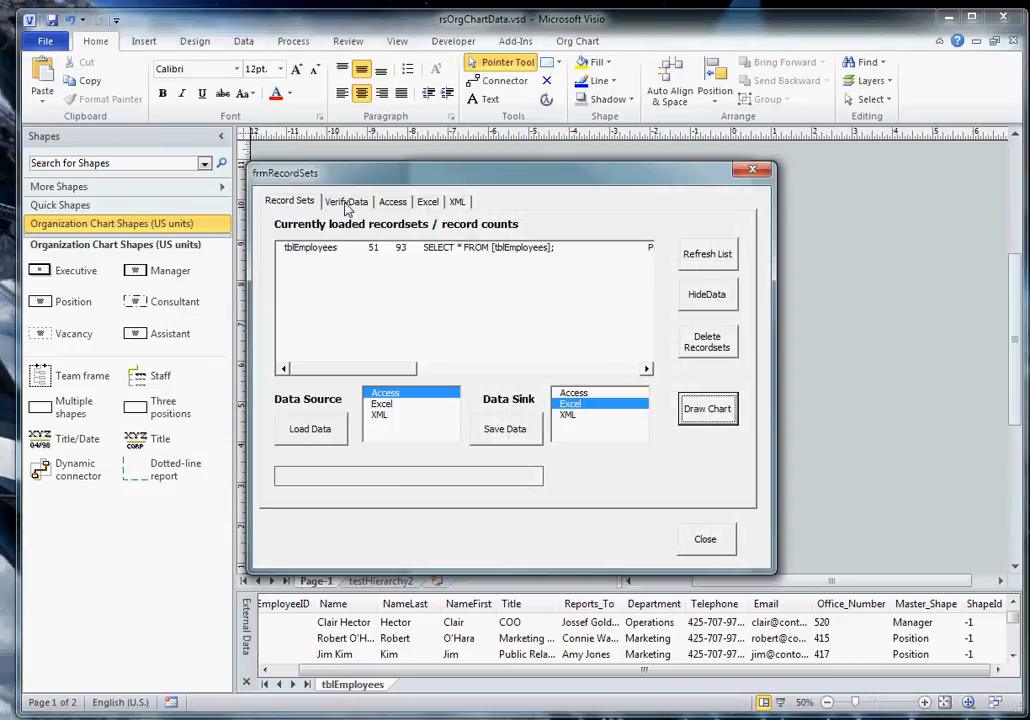
Run Verify Data comparing chart shapes to records and dismiss the failure message
left_click(346, 201)
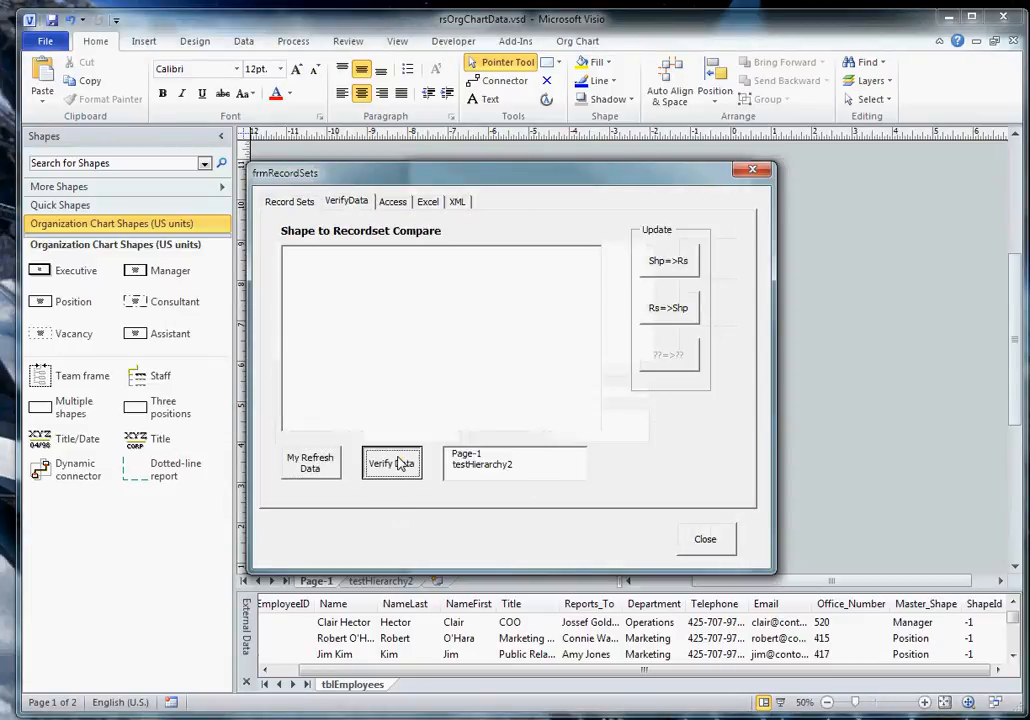
left_click(391, 462)
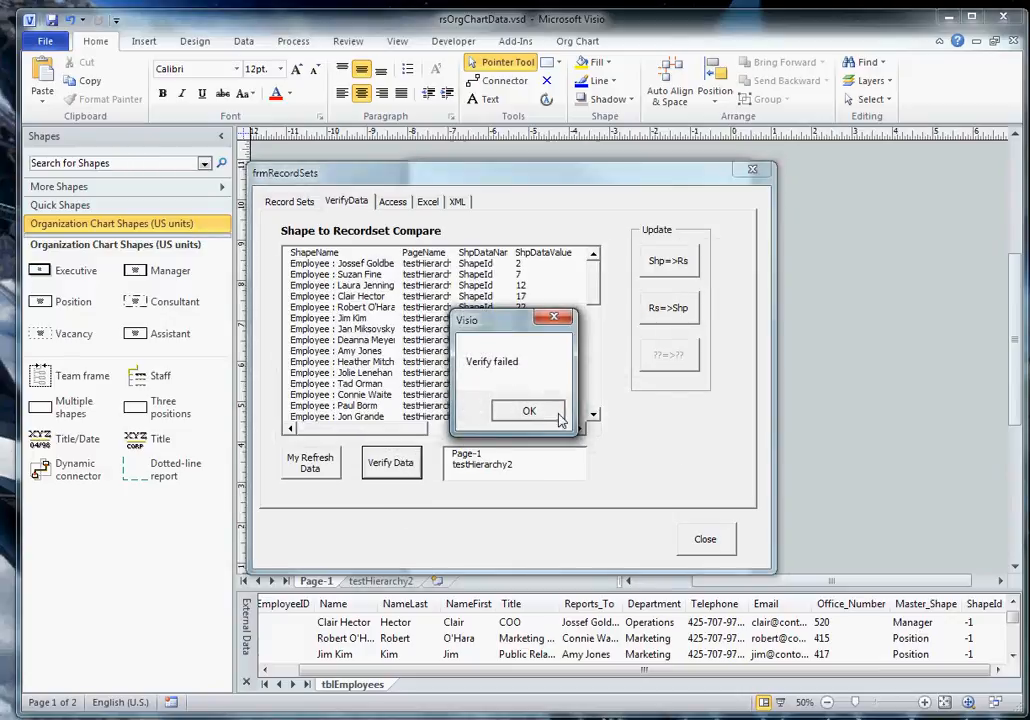
left_click(529, 410)
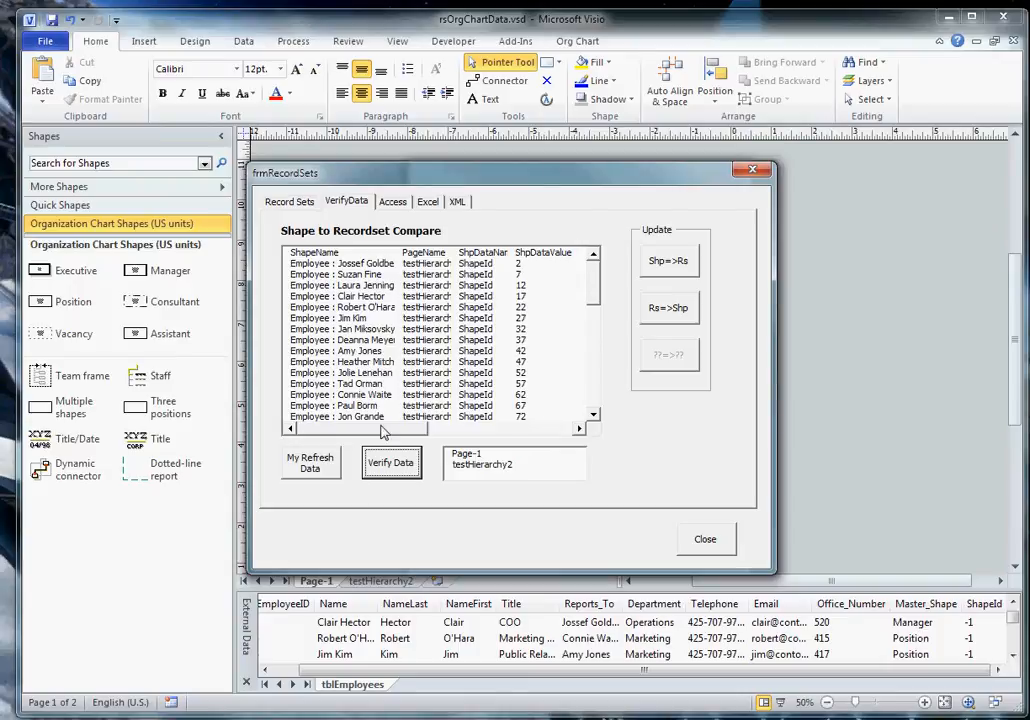
left_click(390, 462)
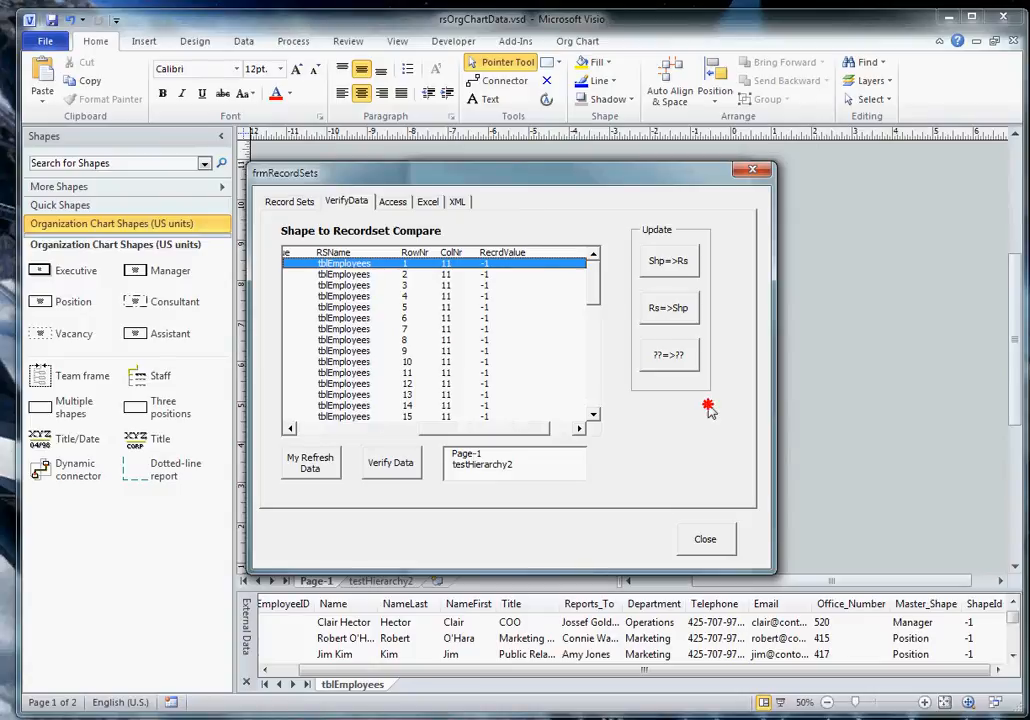
Write ShapeId 2 into the first employee record and dismiss the conflict warning
left_click(670, 355)
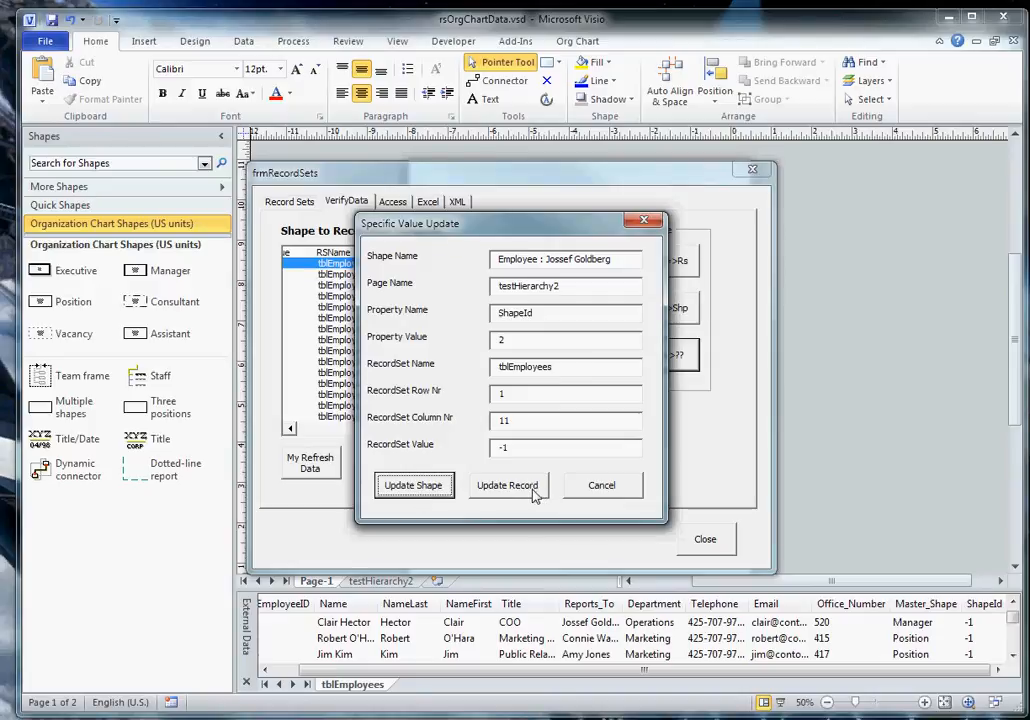
left_click(508, 485)
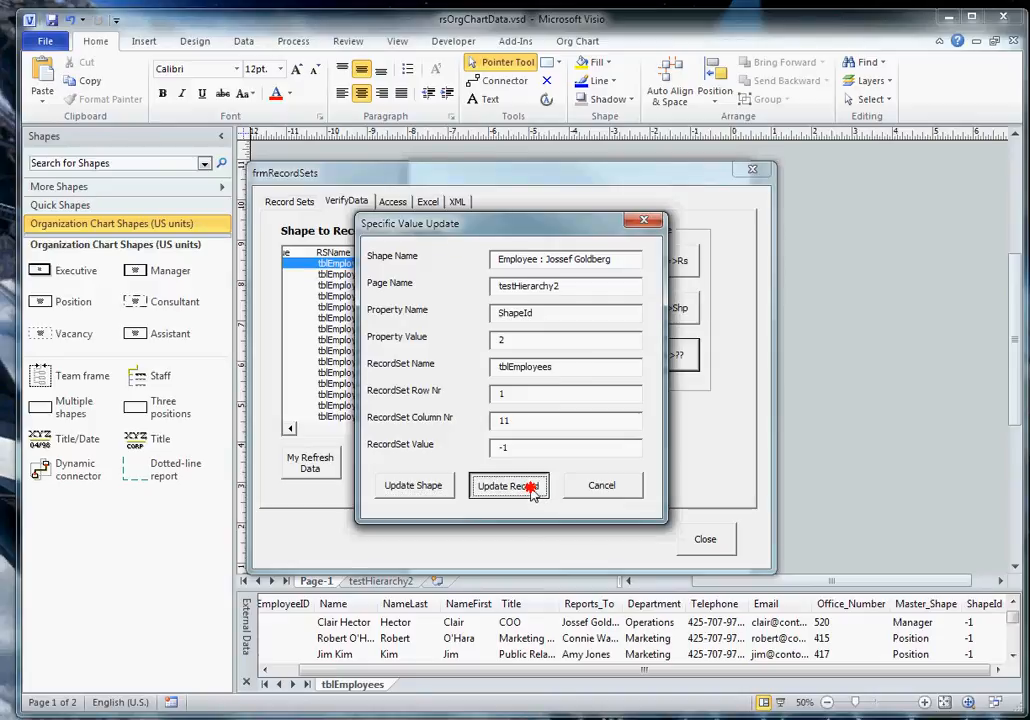
left_click(509, 485)
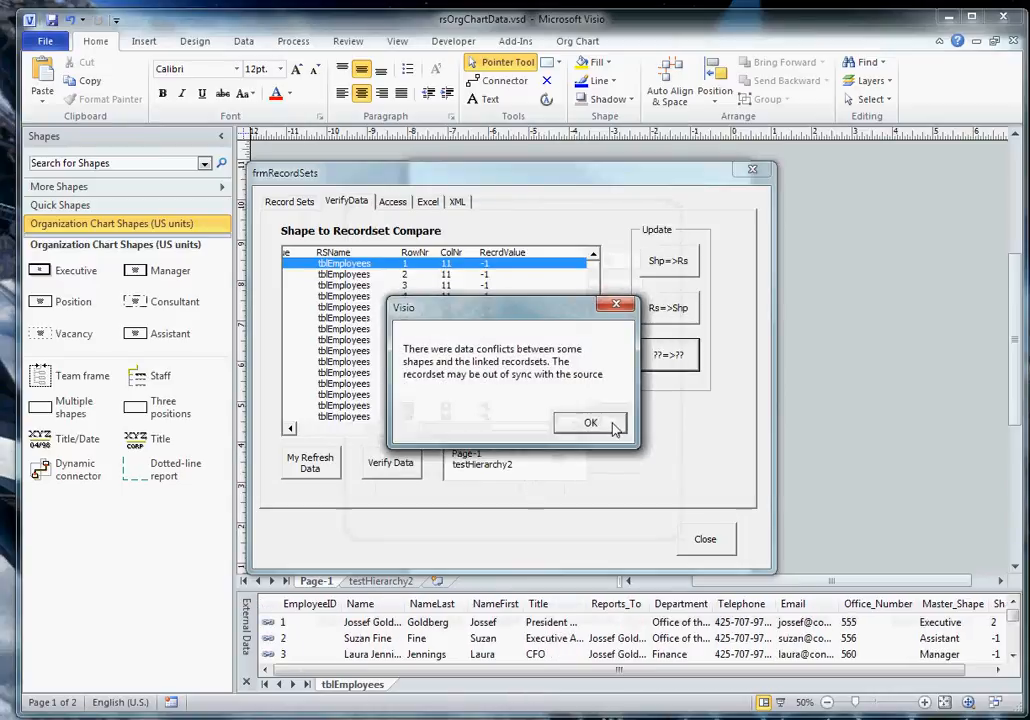
left_click(590, 422)
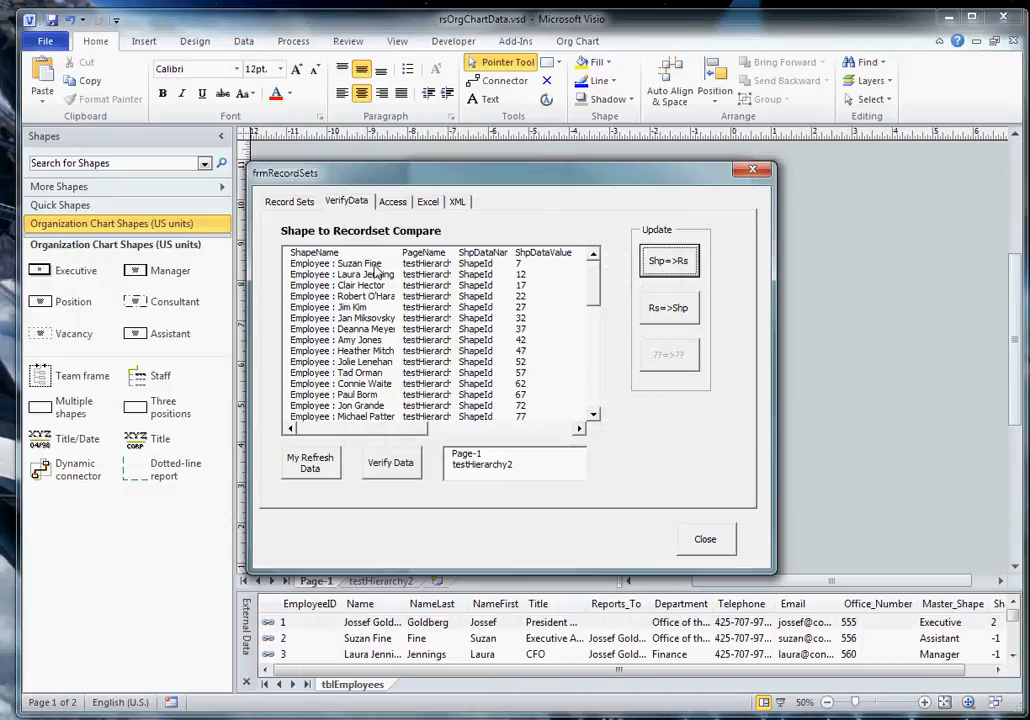
mouse_move(438, 672)
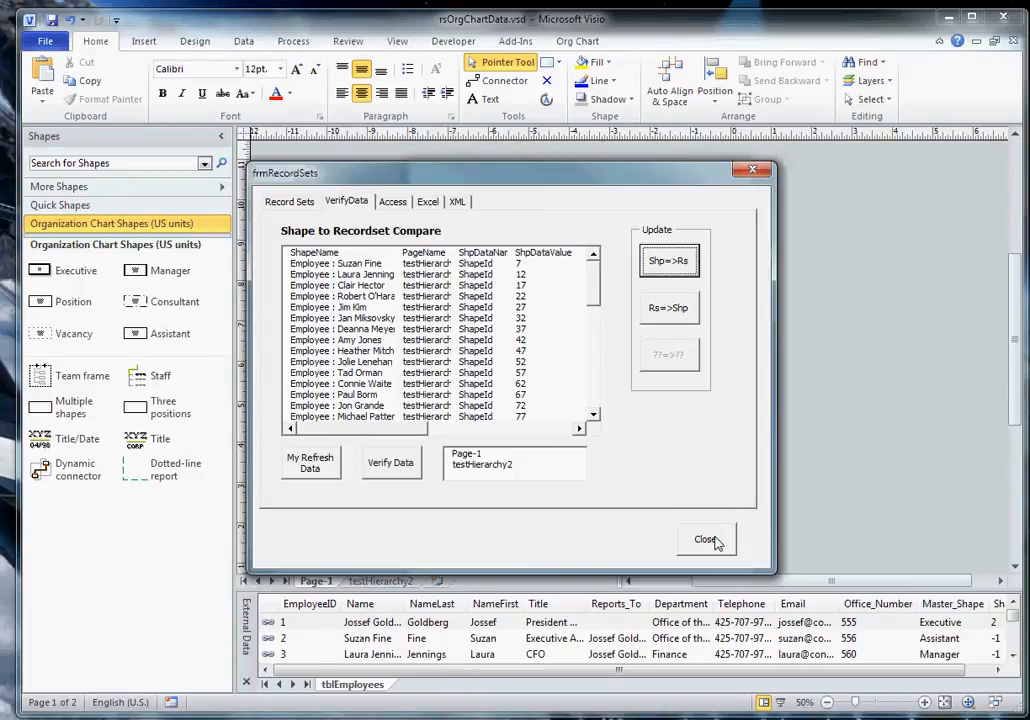
Rerun Verify Data, dismiss the failure message, and close frmRecordSets
left_click(706, 539)
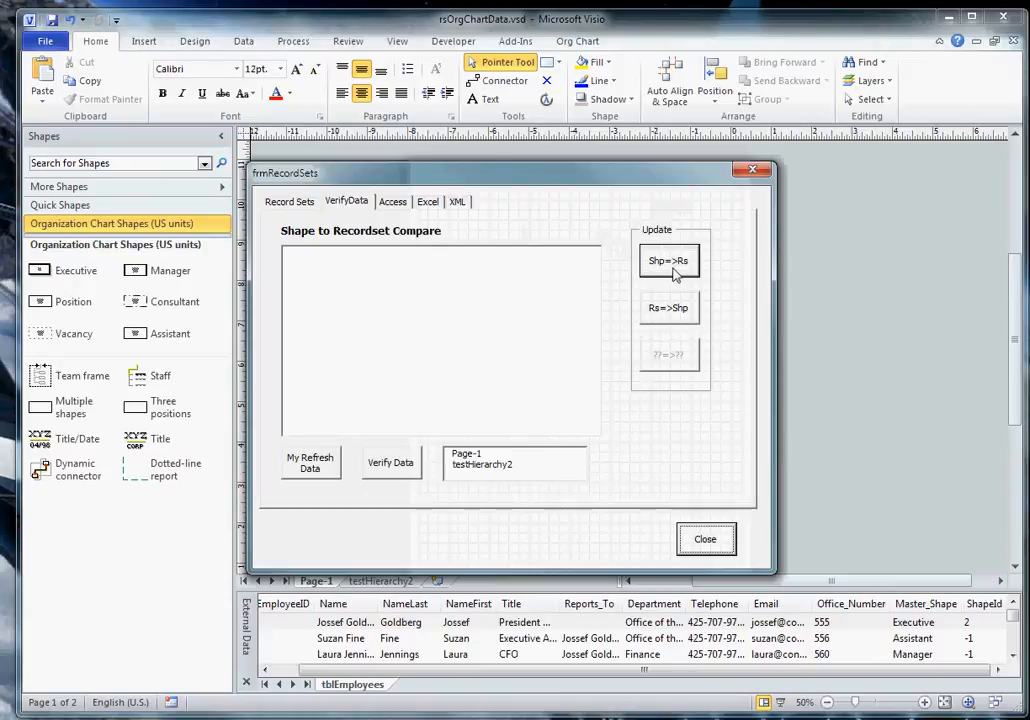
left_click(390, 462)
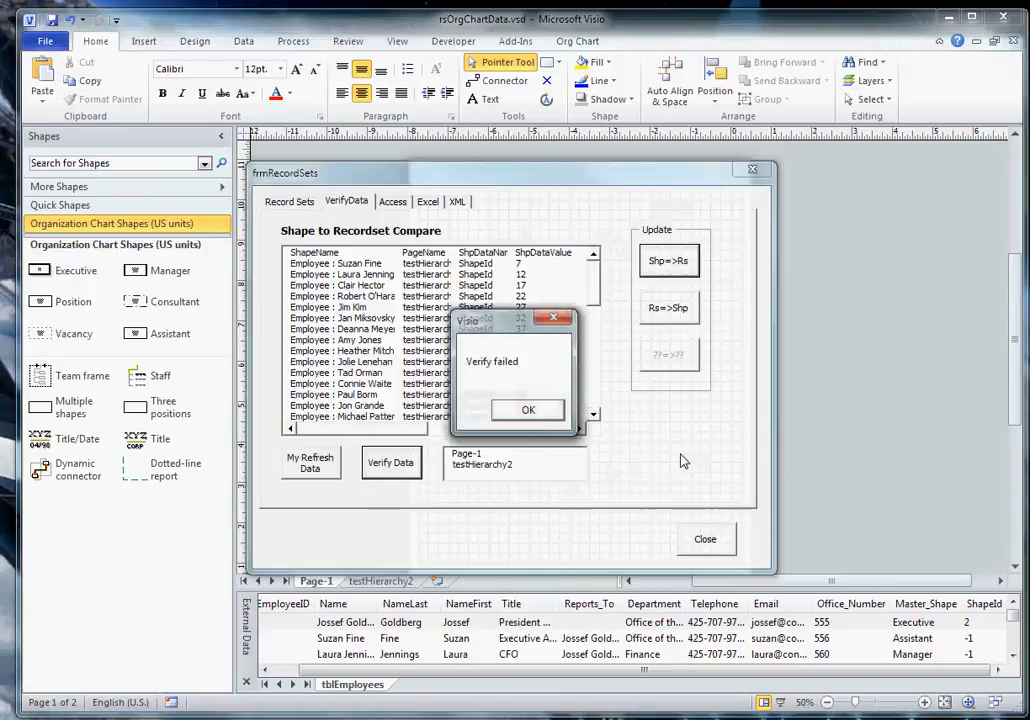
left_click(528, 410)
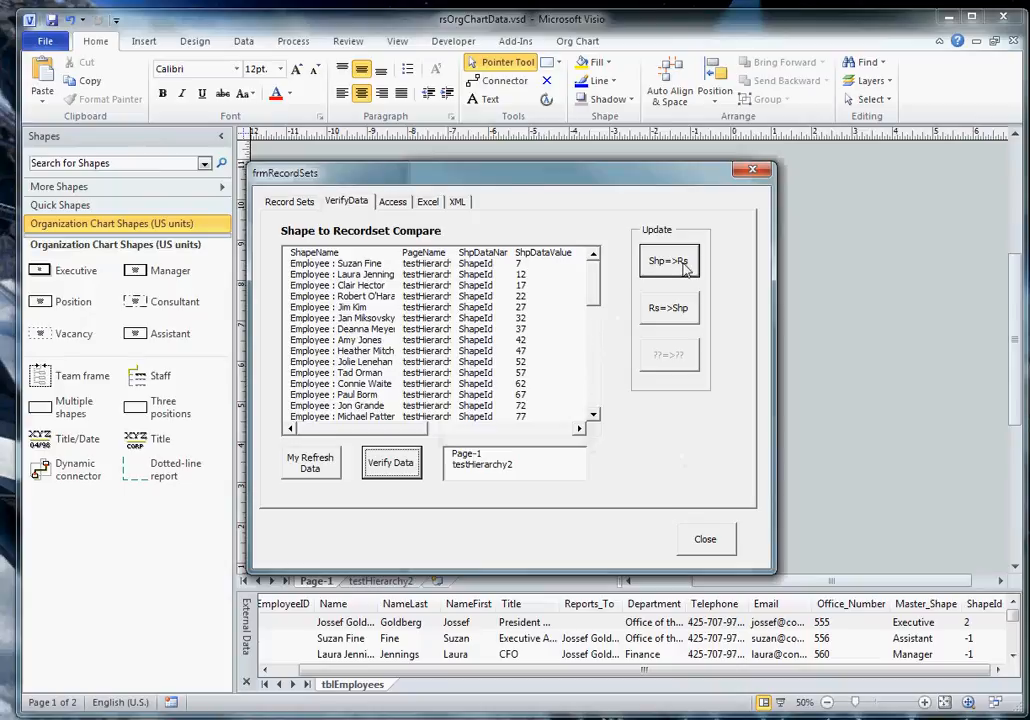
mouse_move(671, 318)
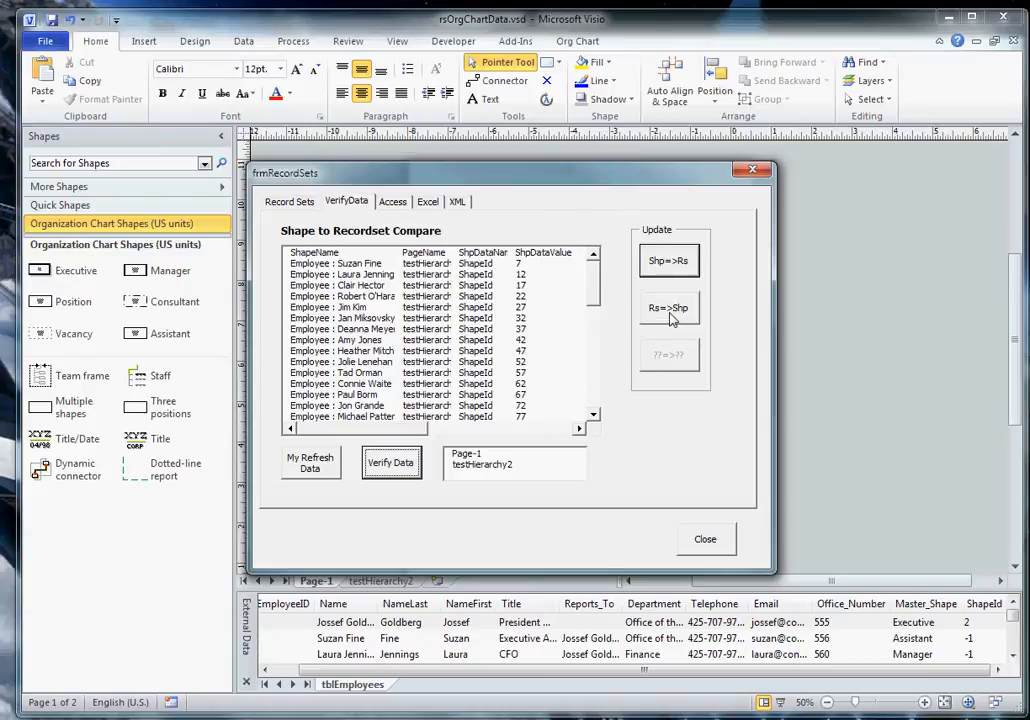
mouse_move(578, 288)
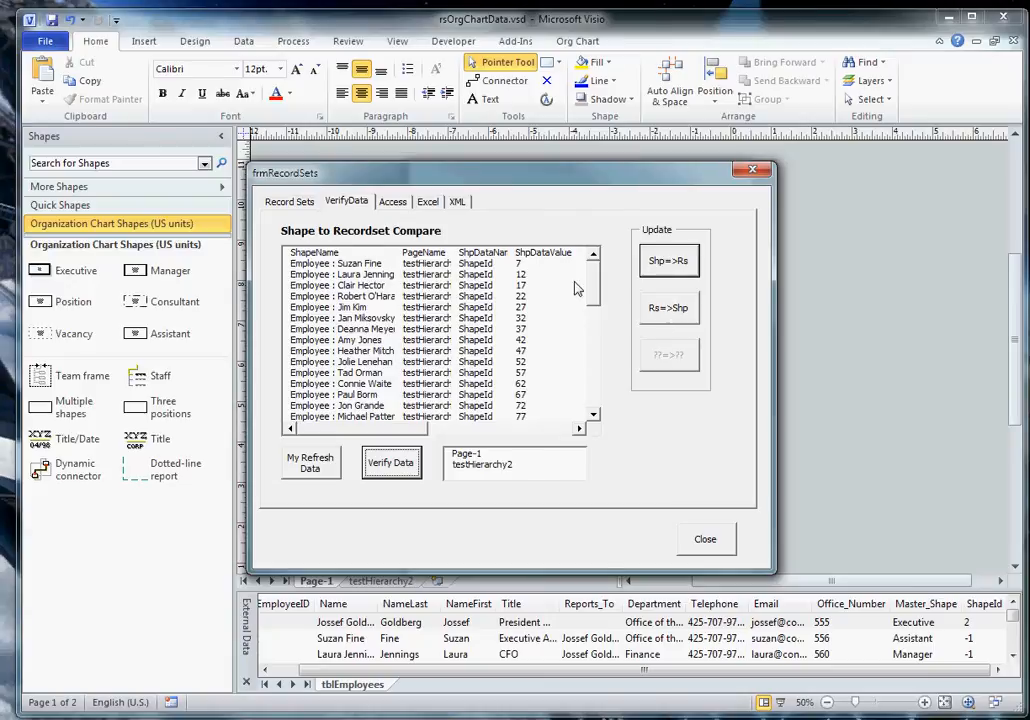
left_click(705, 539)
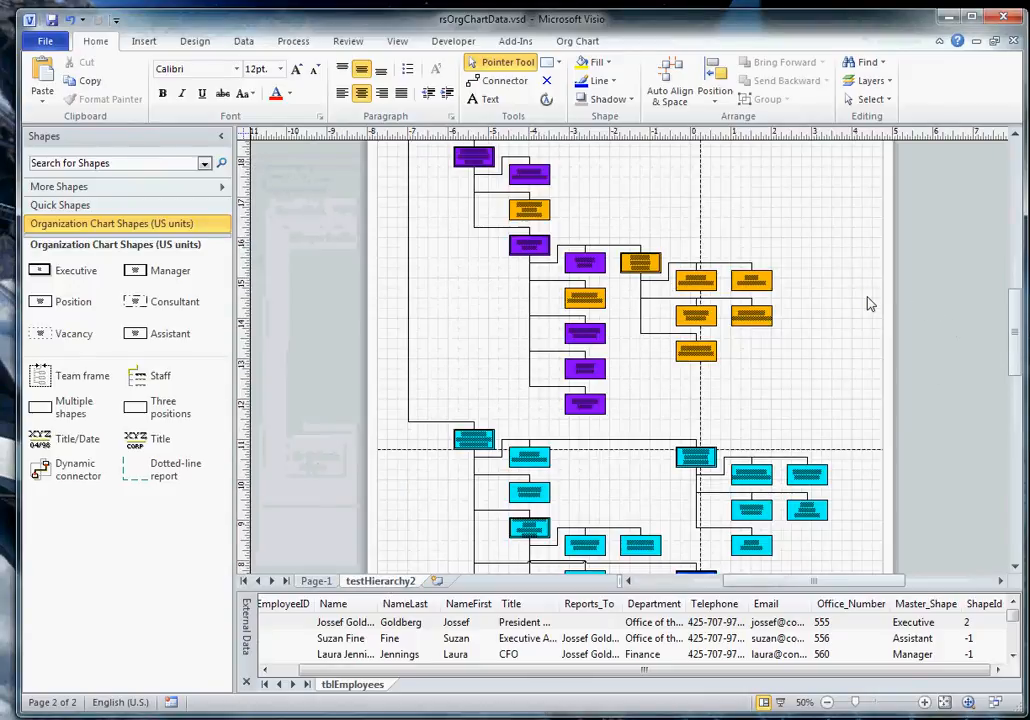
left_click(750, 280)
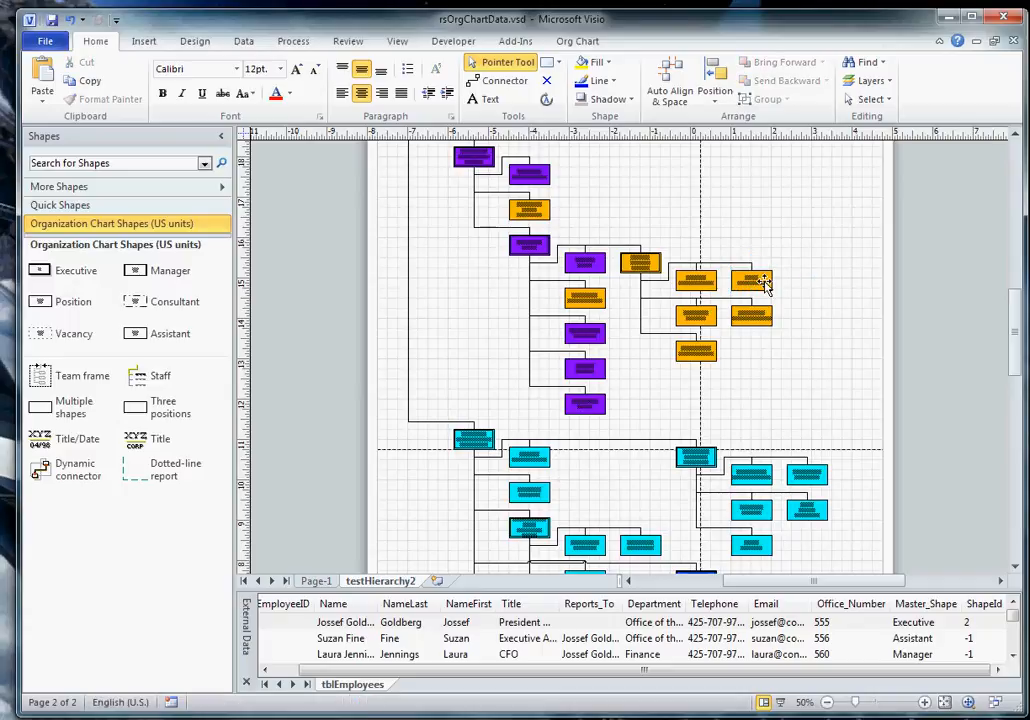
double_click(750, 282)
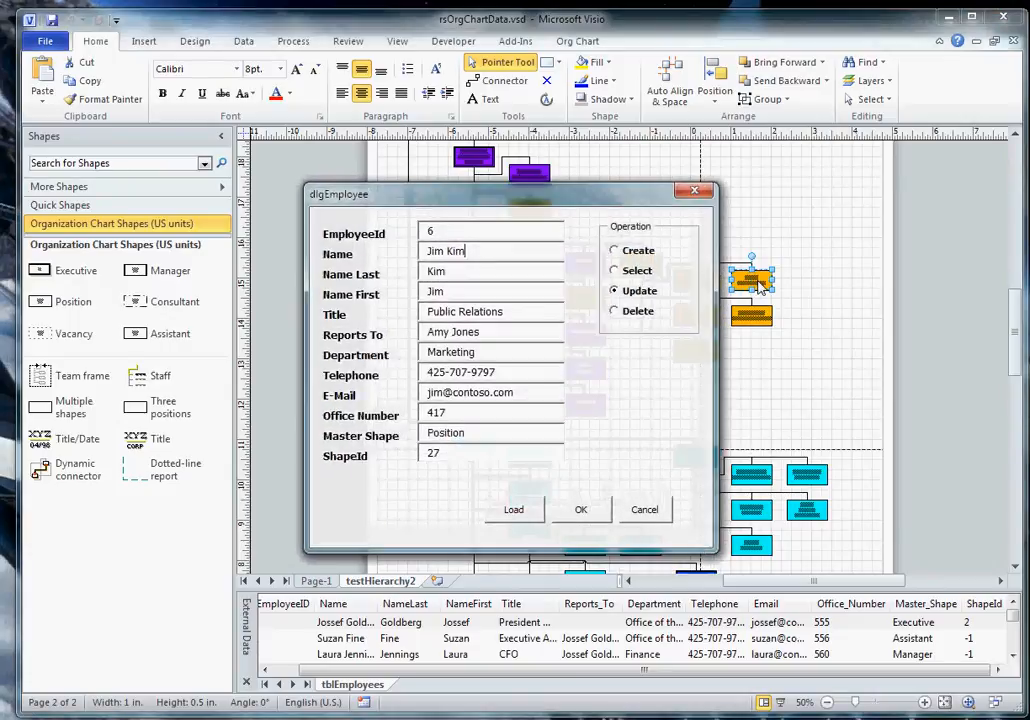
mouse_move(637, 390)
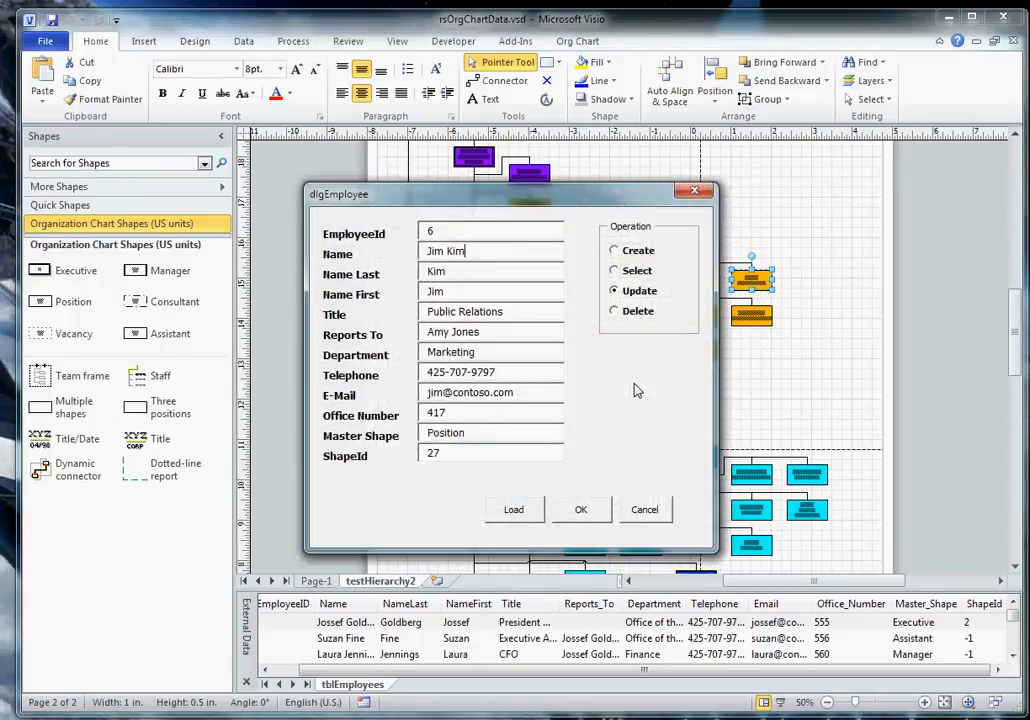
mouse_move(645, 358)
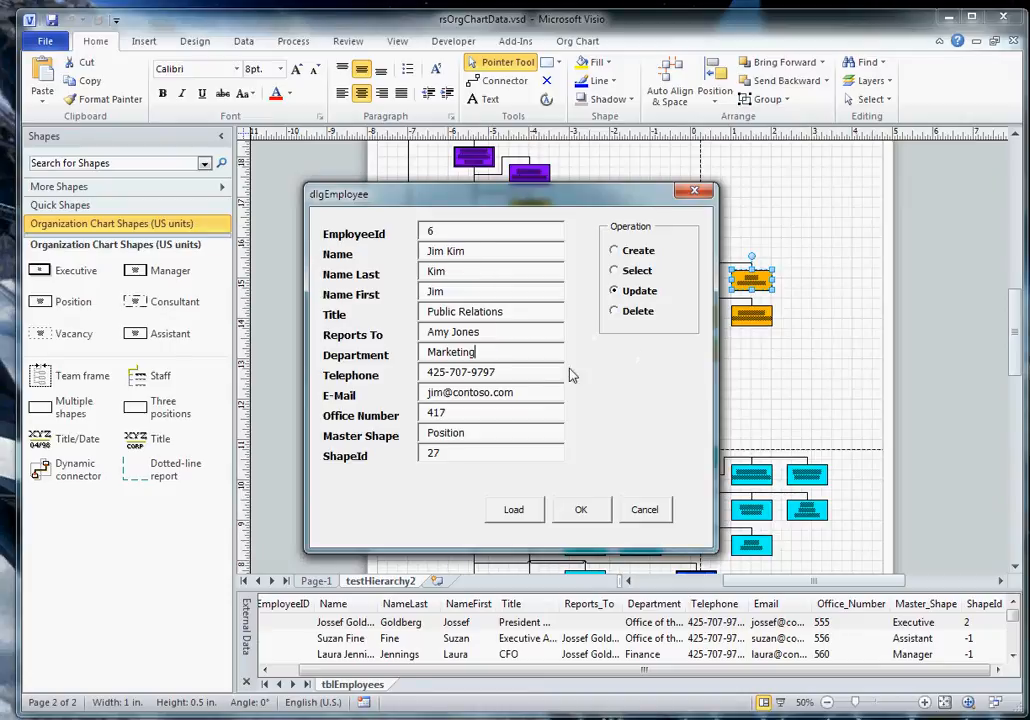
mouse_move(575, 378)
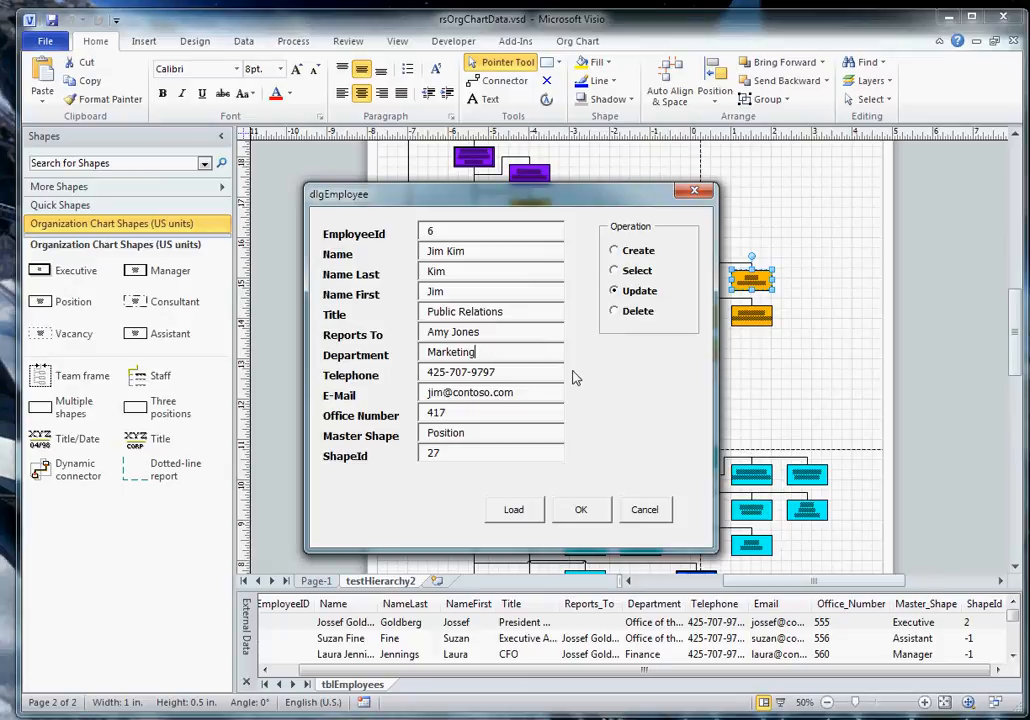
left_click(490, 351)
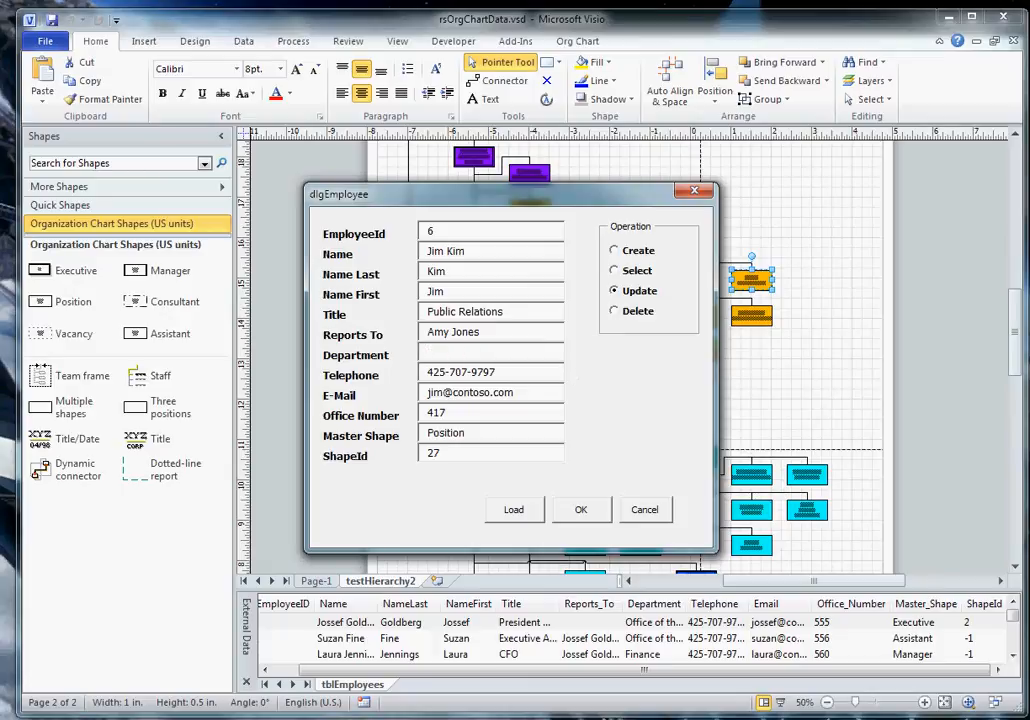
type("Sales")
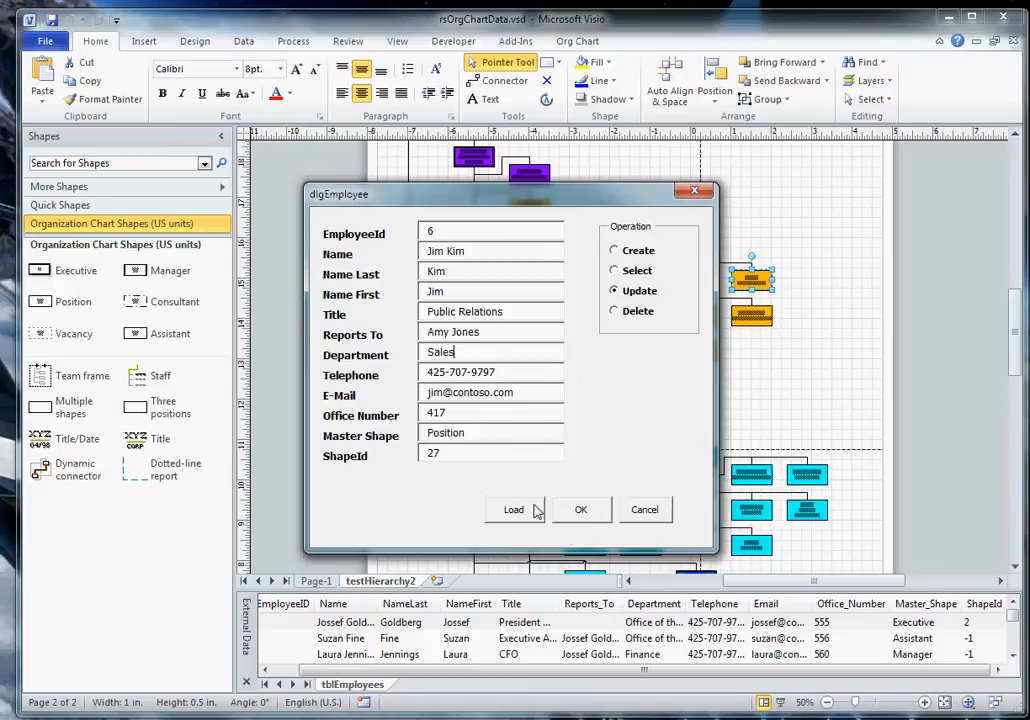
left_click(581, 510)
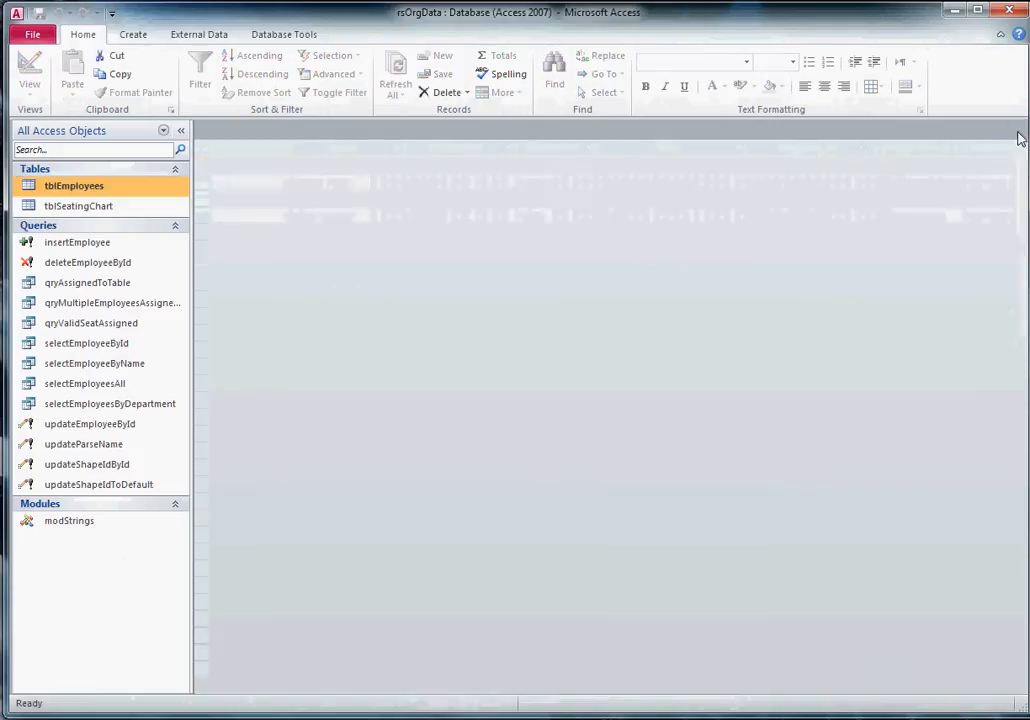
Open tblEmployees in Access and check employee 6's Department shows Sales
double_click(74, 185)
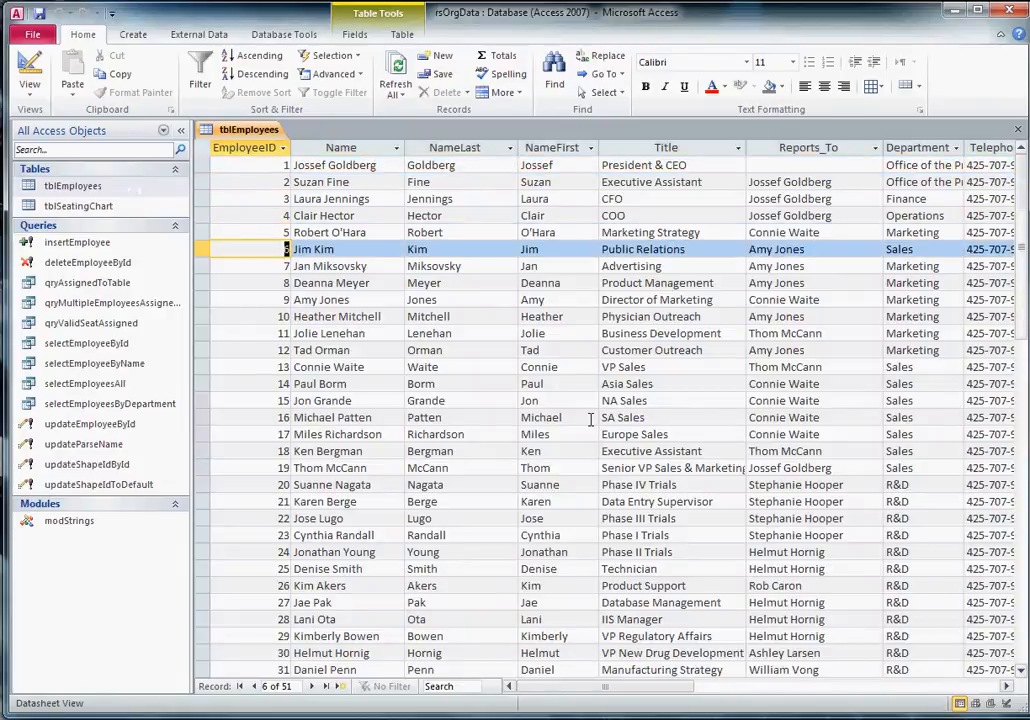
left_click(912, 249)
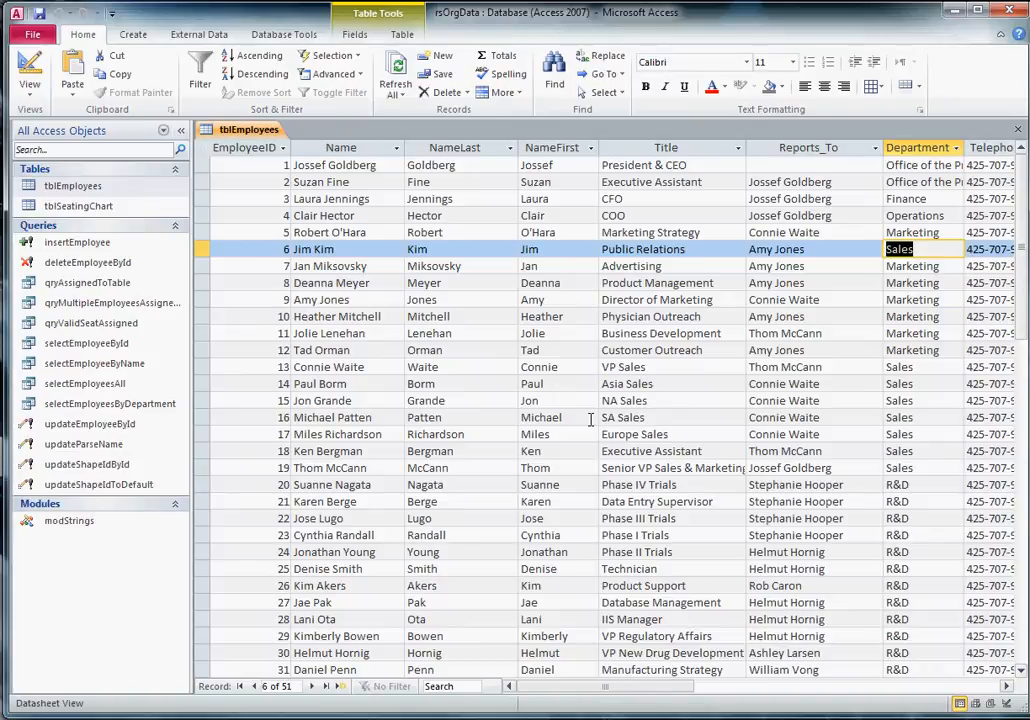
mouse_move(871, 265)
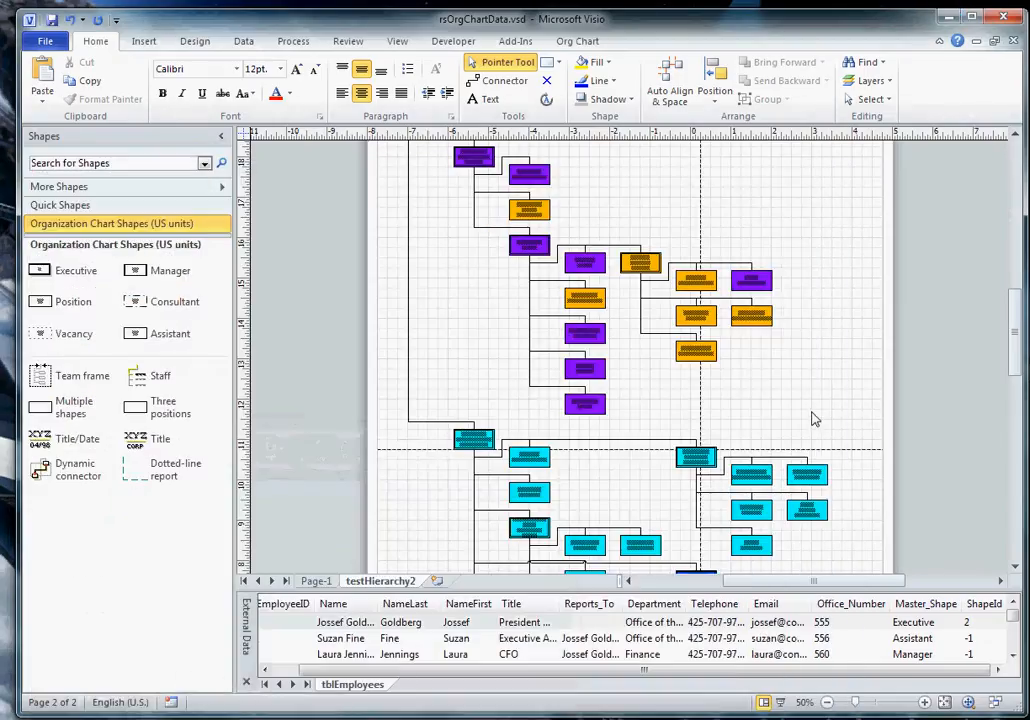
mouse_move(807, 351)
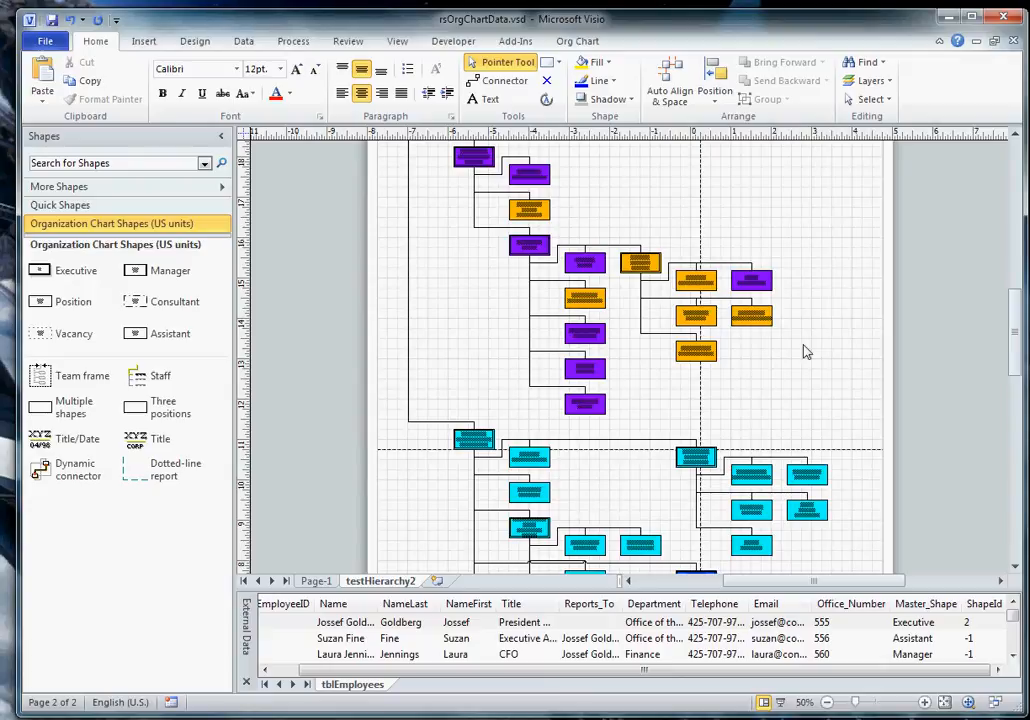
mouse_move(546, 602)
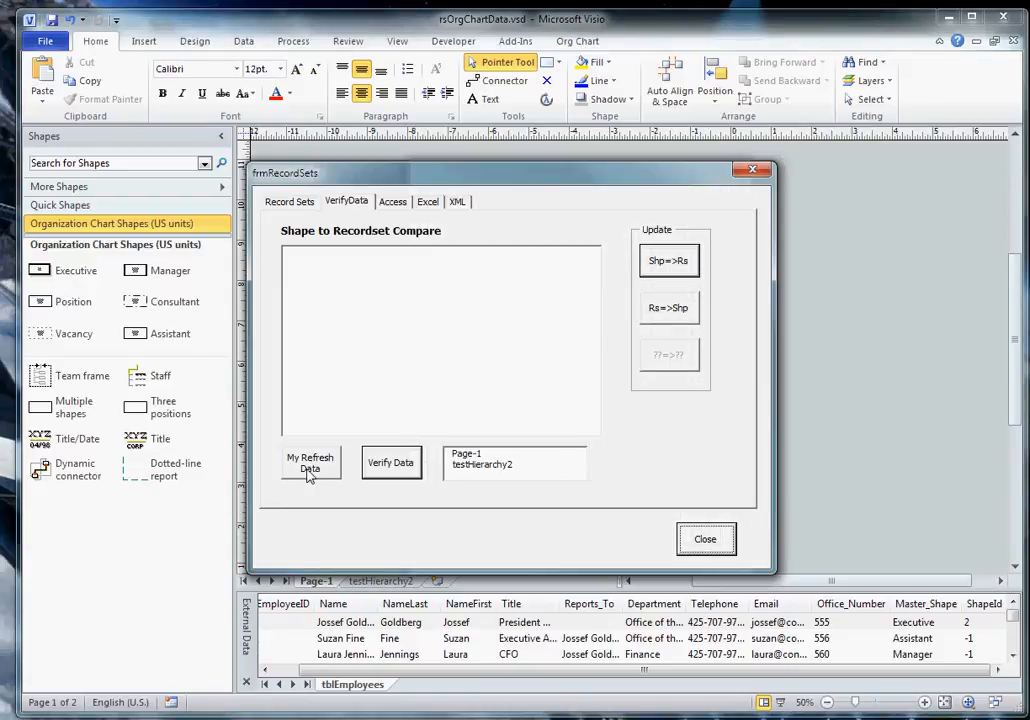
mouse_move(316, 494)
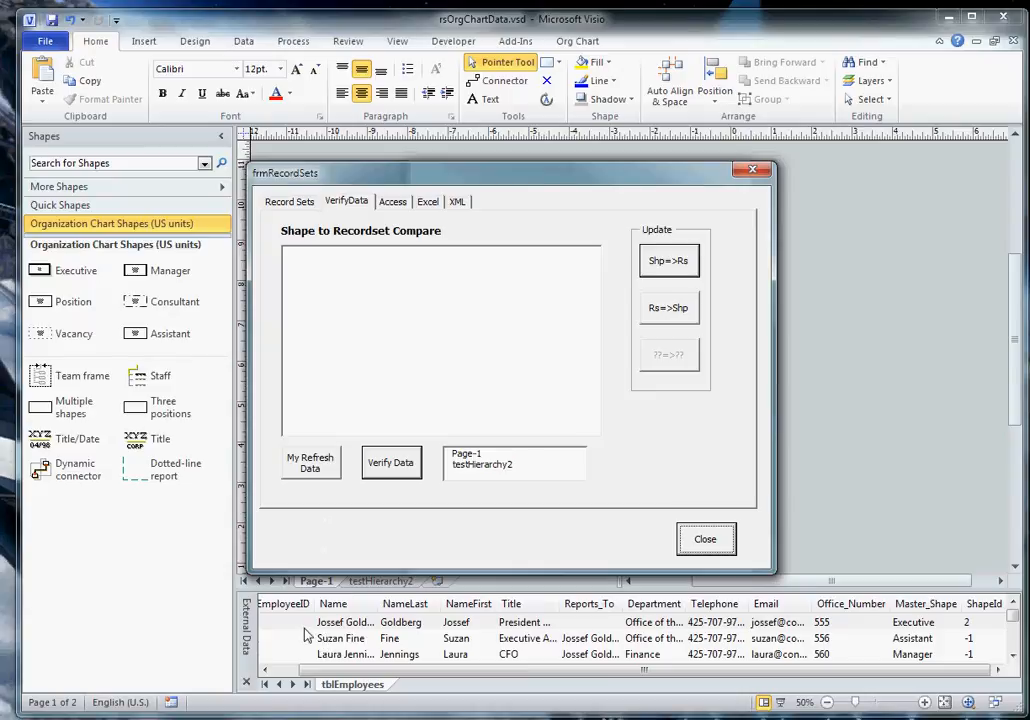
mouse_move(570, 413)
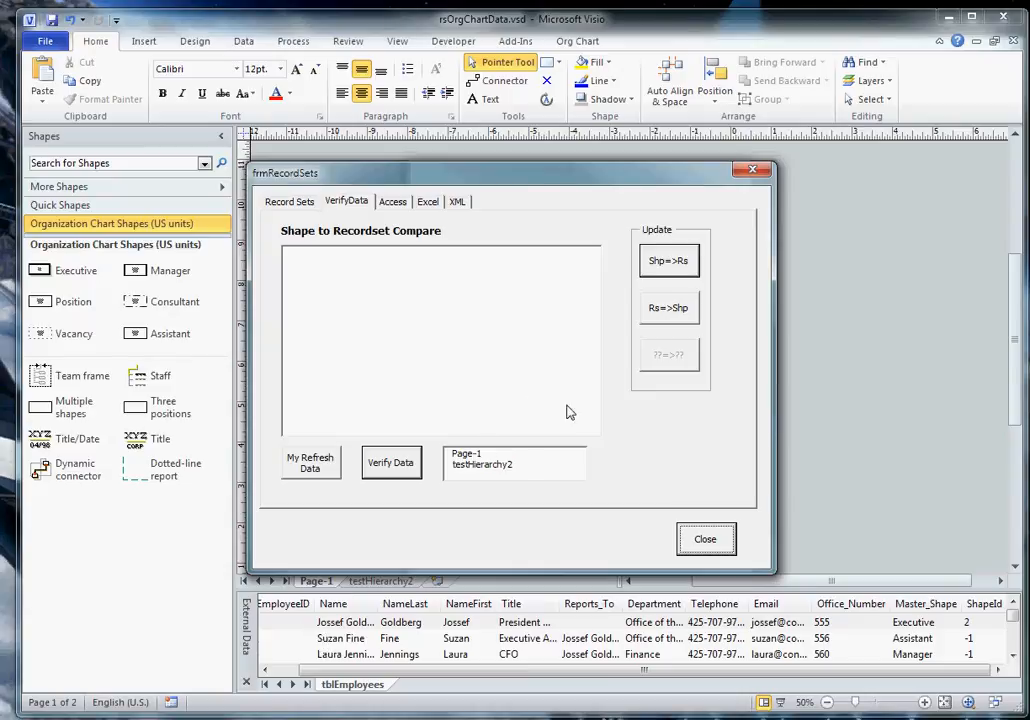
mouse_move(709, 452)
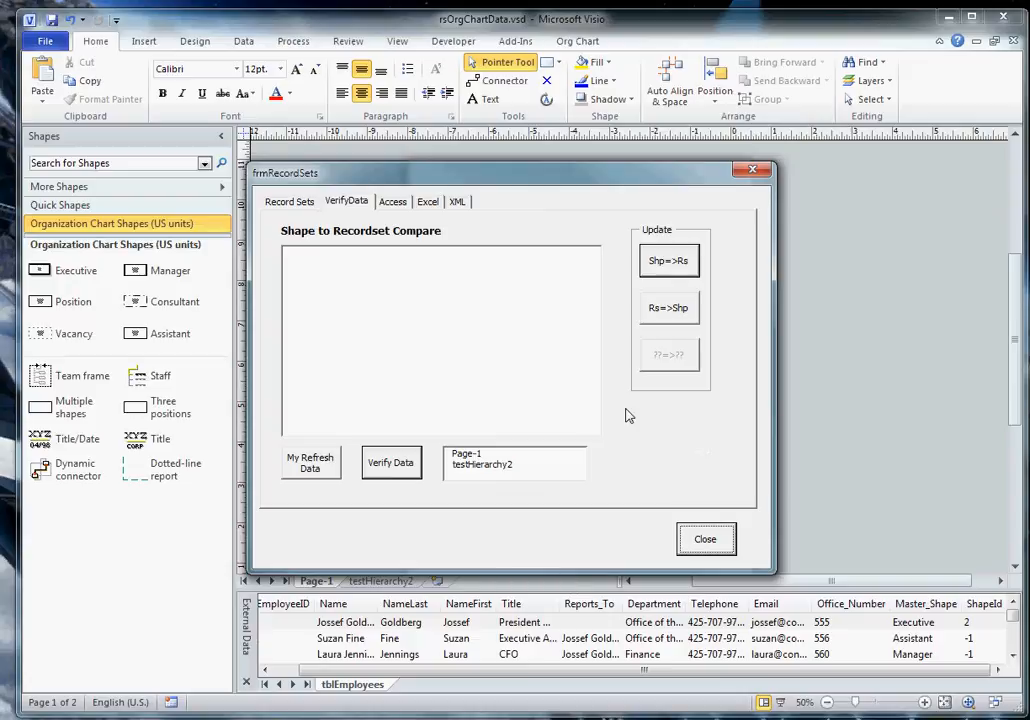
mouse_move(611, 501)
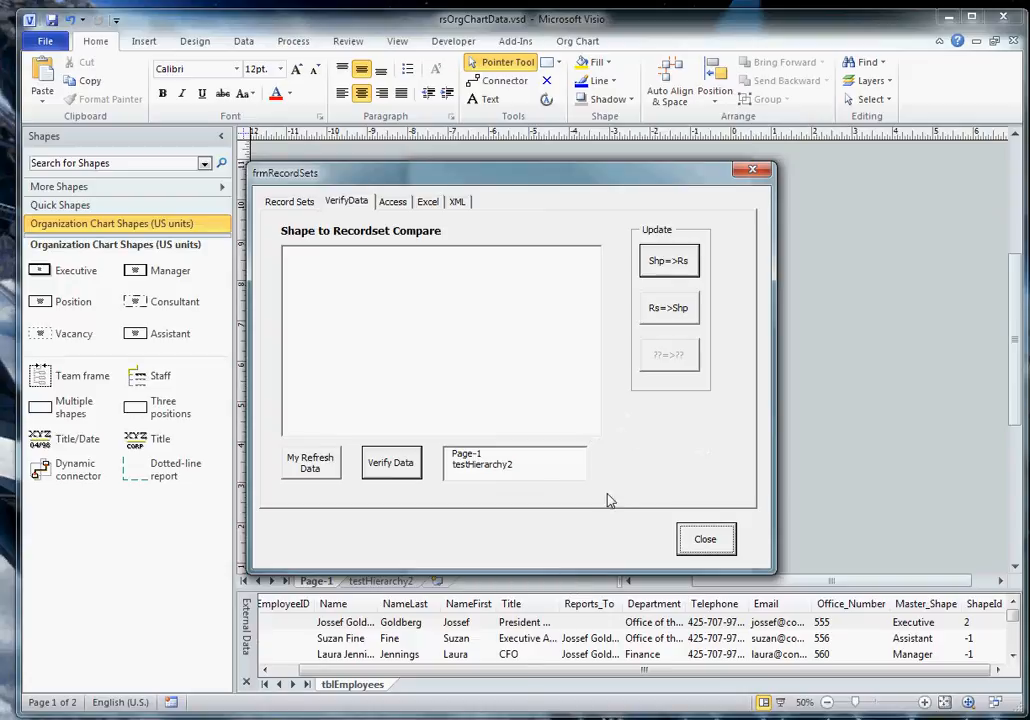
Refresh the linked employee data with My Refresh Data and close the form
left_click(311, 462)
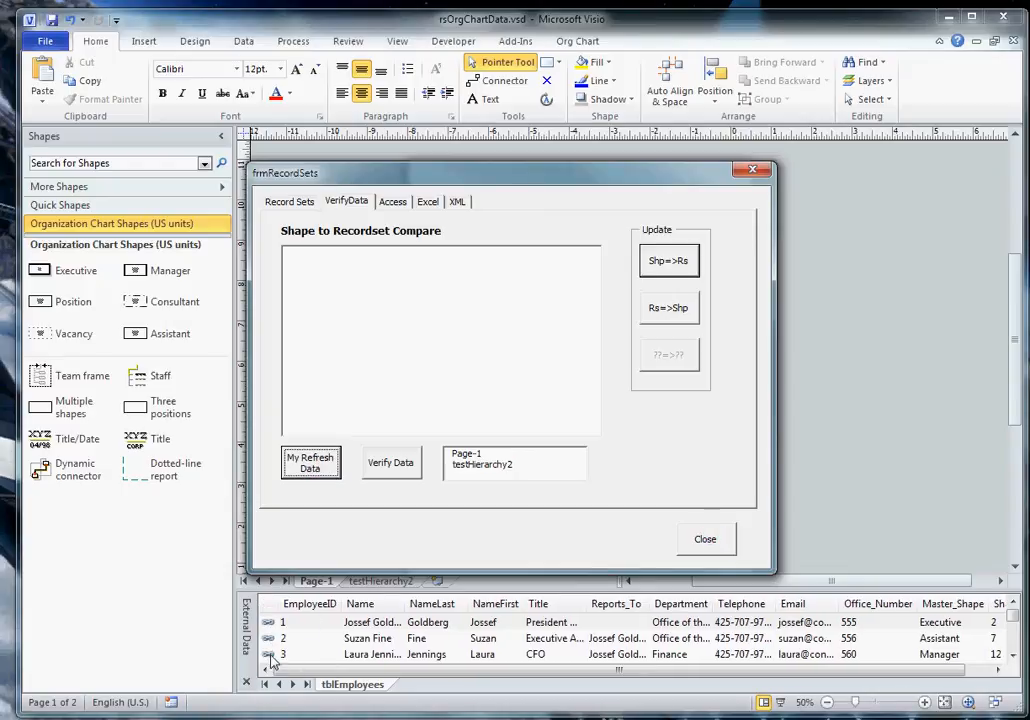
left_click(705, 539)
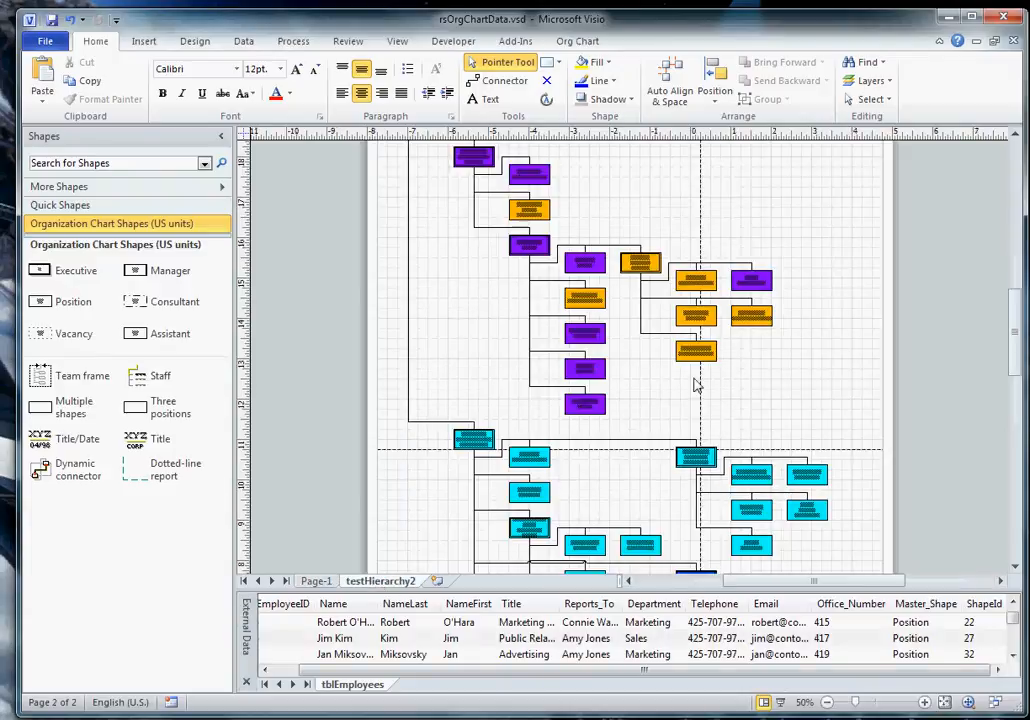
mouse_move(827, 406)
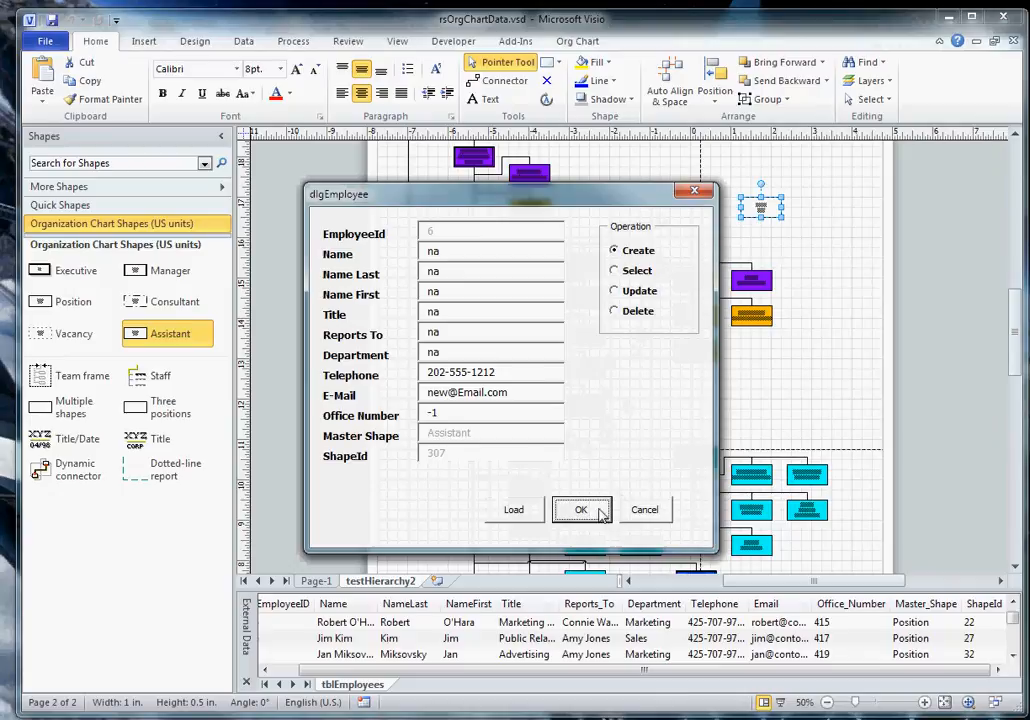
Create the new placeholder employee, dismiss the connecting-shapes message, and deselect
left_click(581, 509)
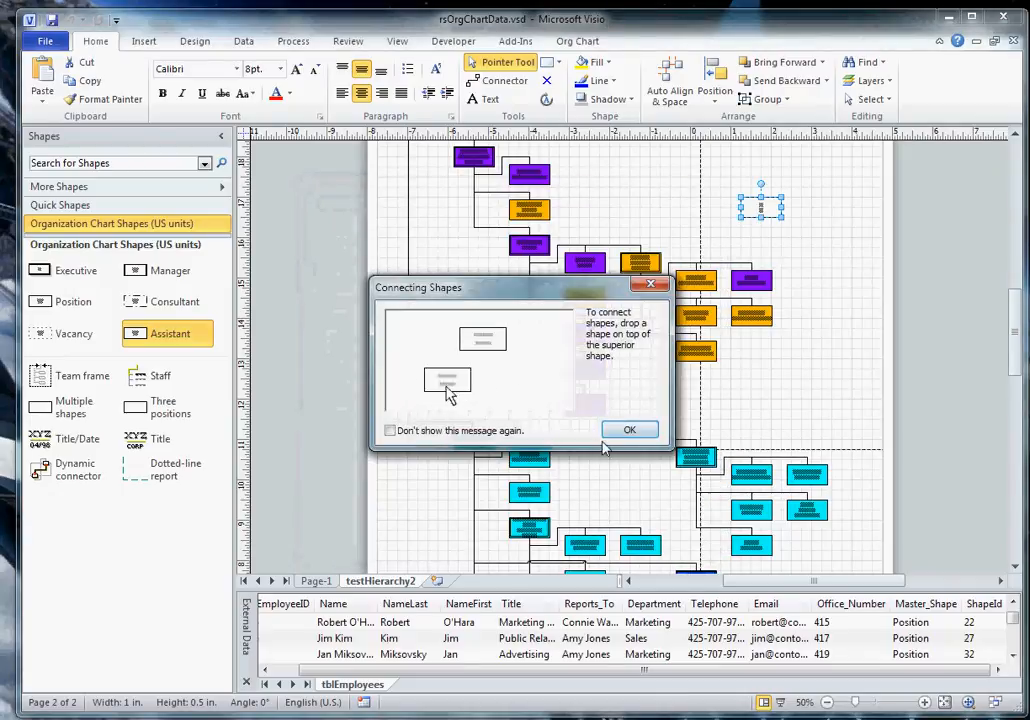
left_click(630, 429)
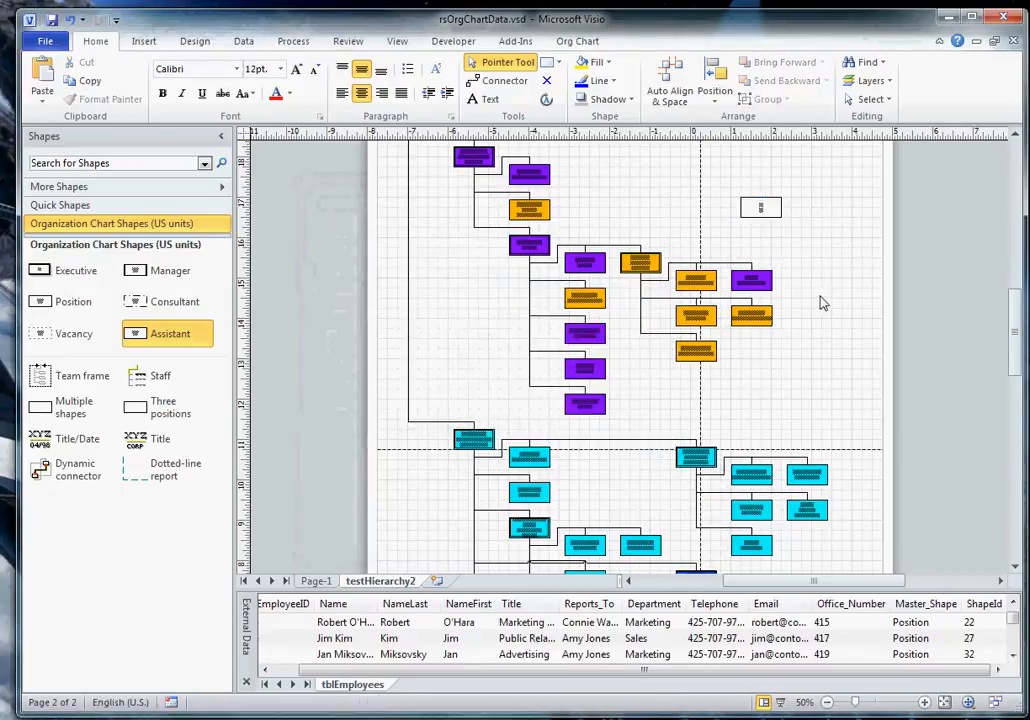
left_click(760, 207)
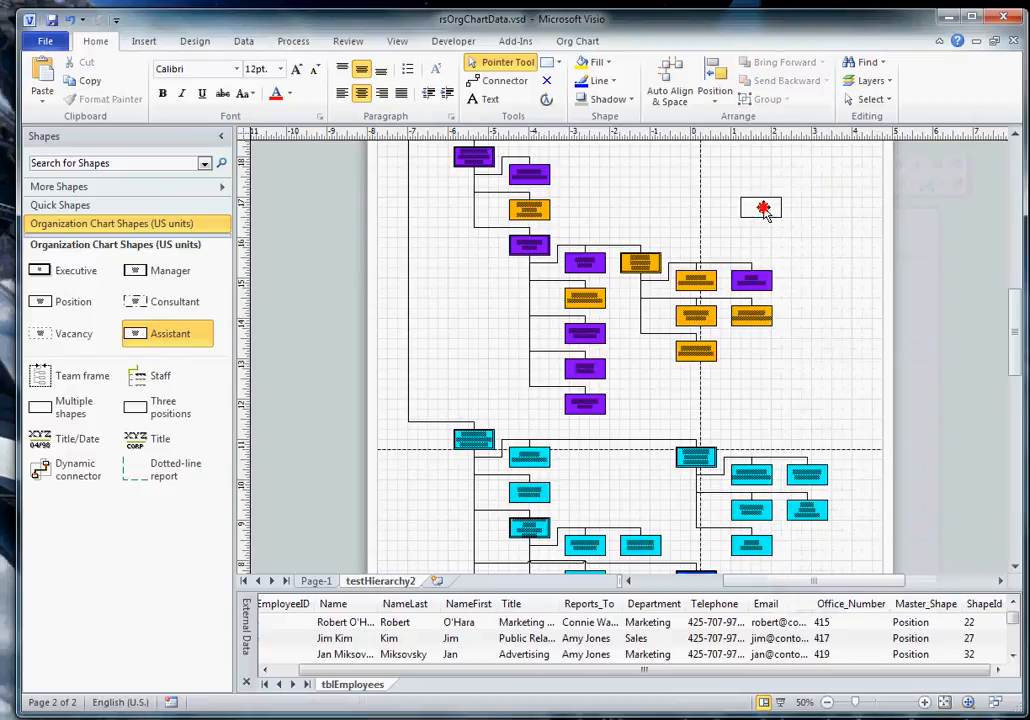
Change the new Assistant shape's department to Sales in its Update form
double_click(762, 208)
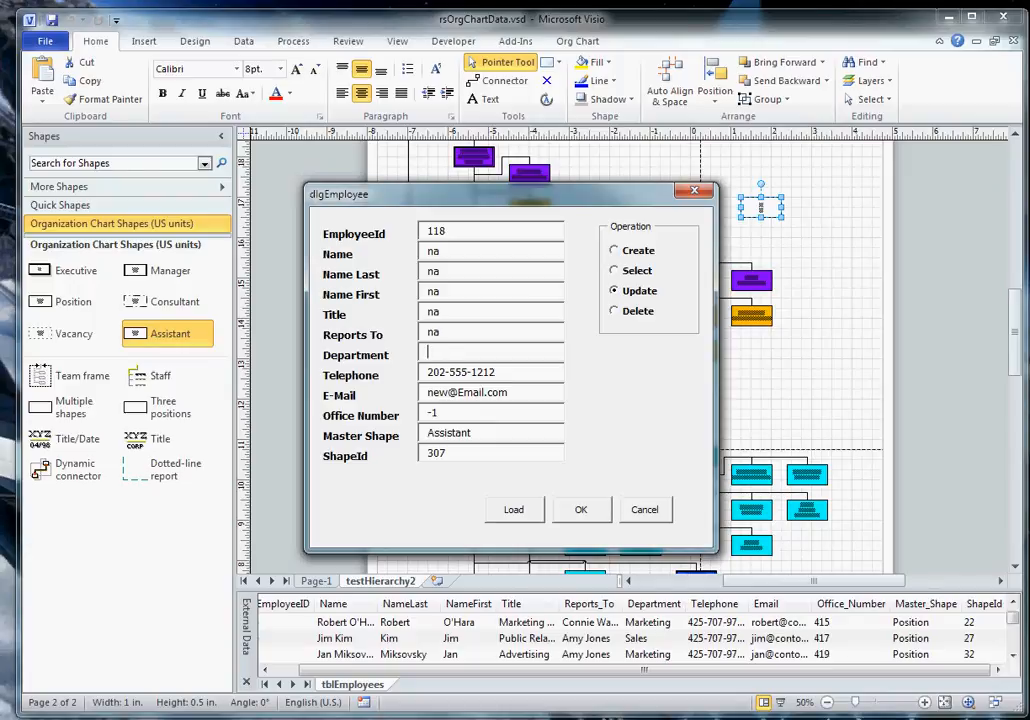
type("Sales")
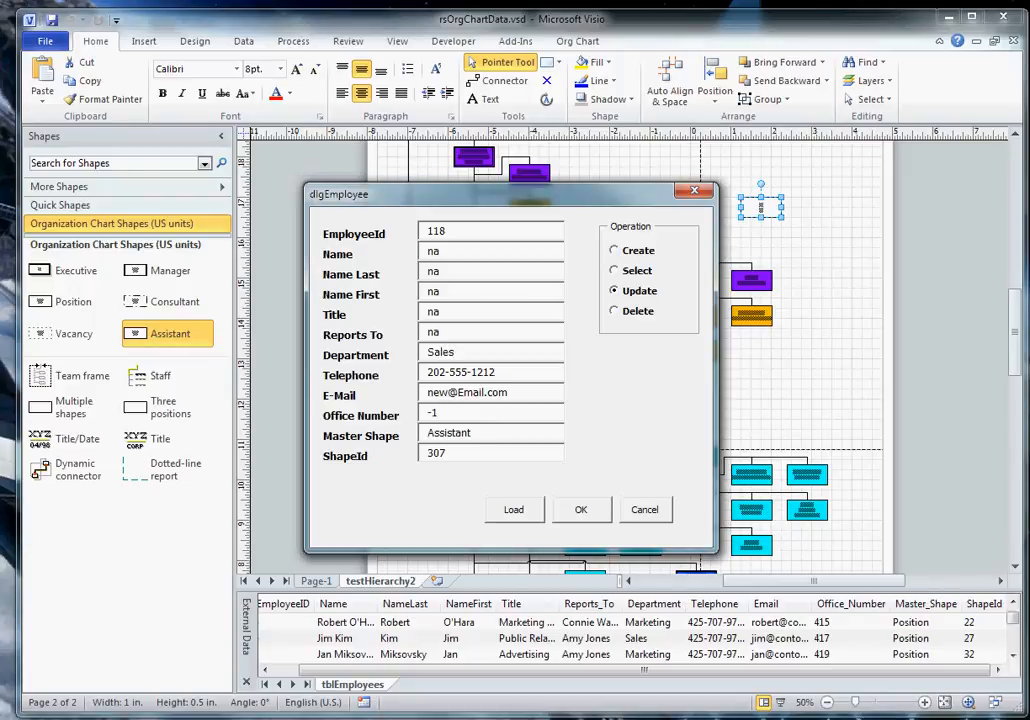
left_click(581, 509)
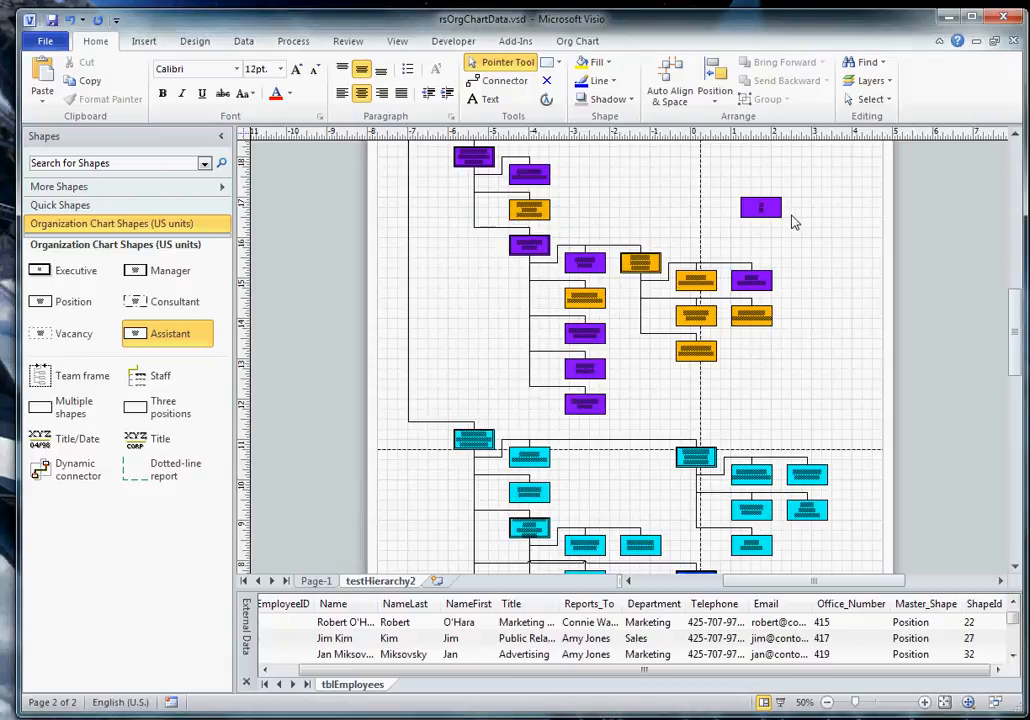
mouse_move(807, 242)
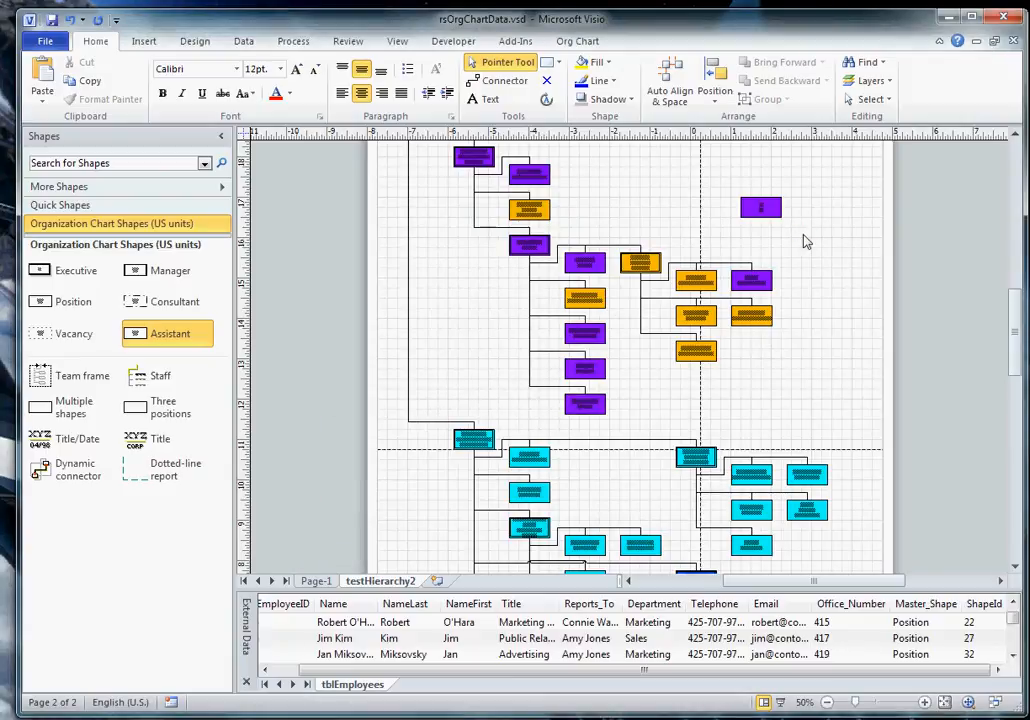
Delete the purple Assistant shape, confirming removal of both shape and employee record
left_click(760, 207)
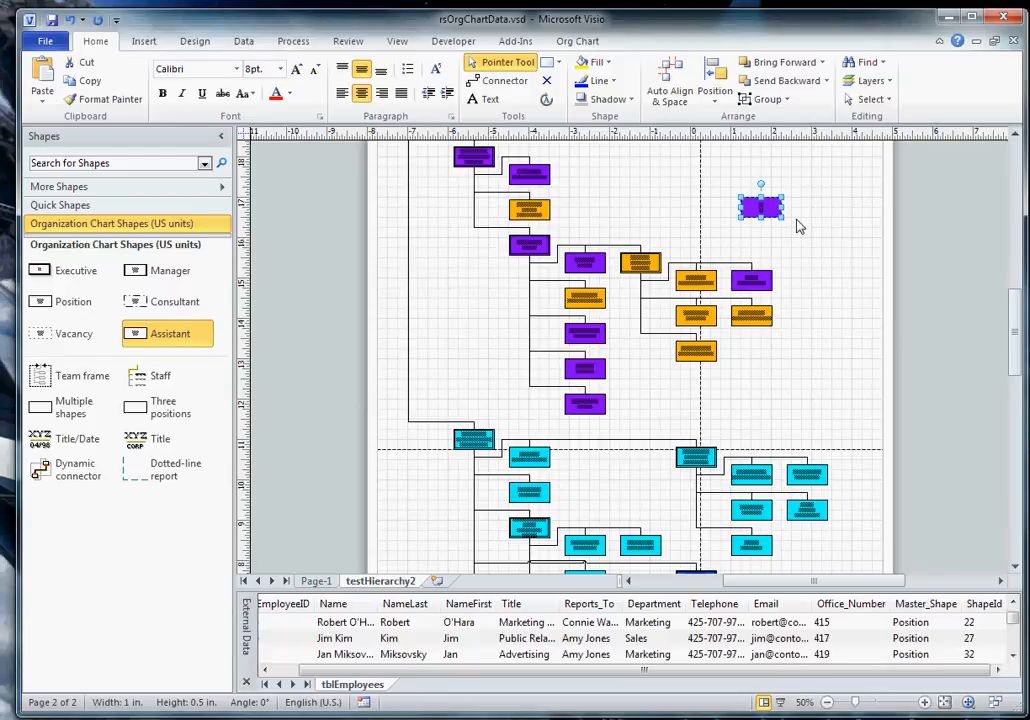
key("Delete")
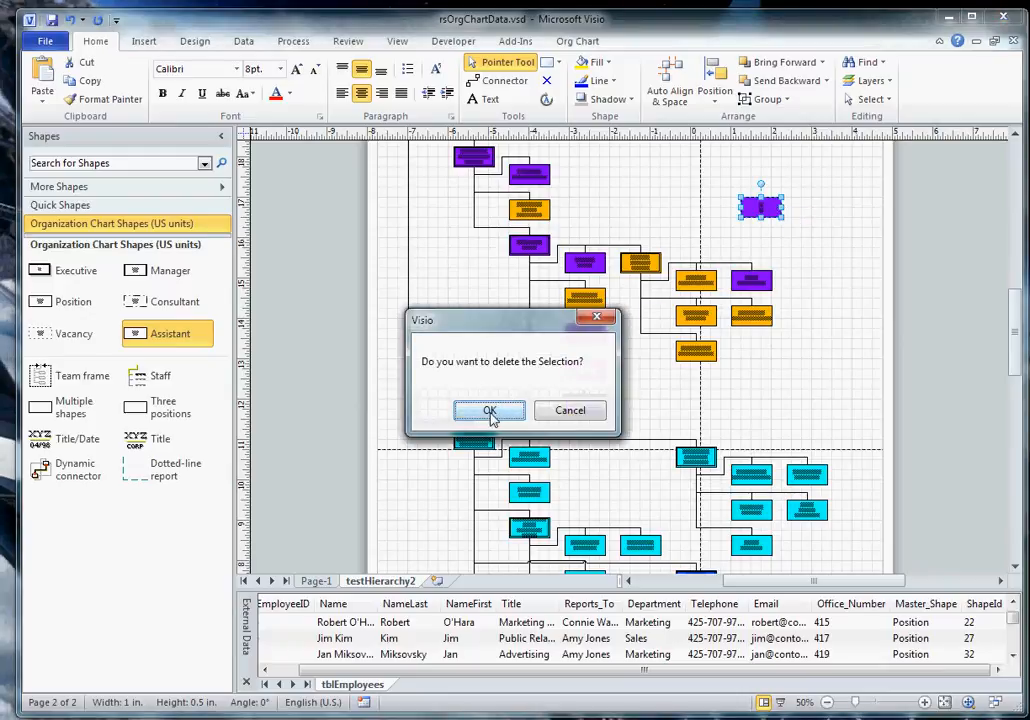
left_click(489, 410)
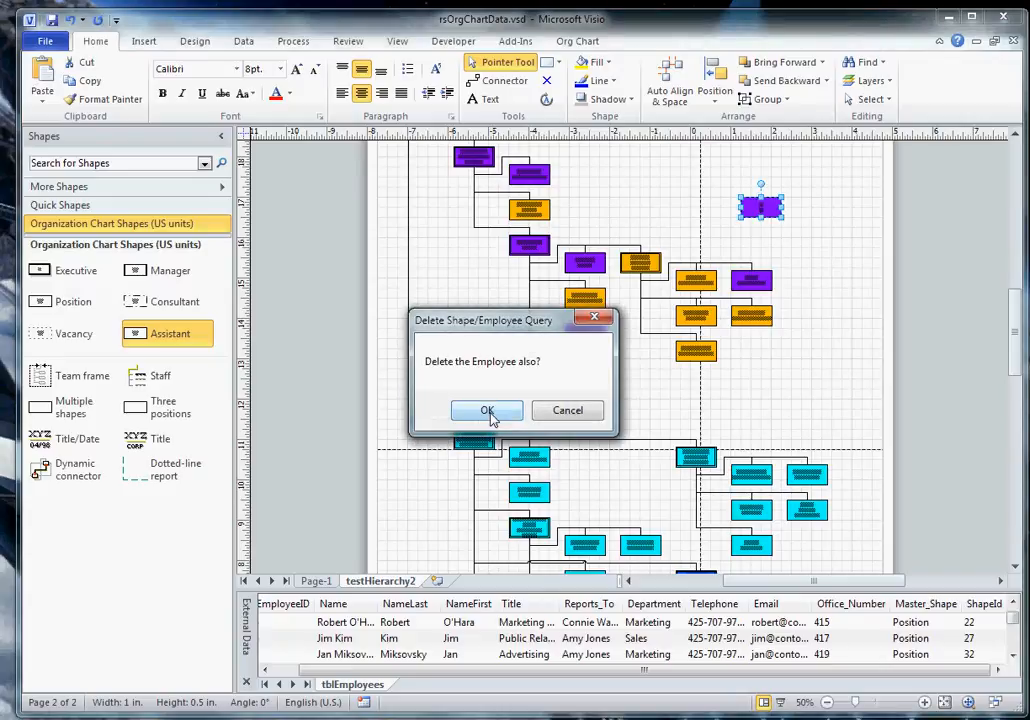
left_click(487, 410)
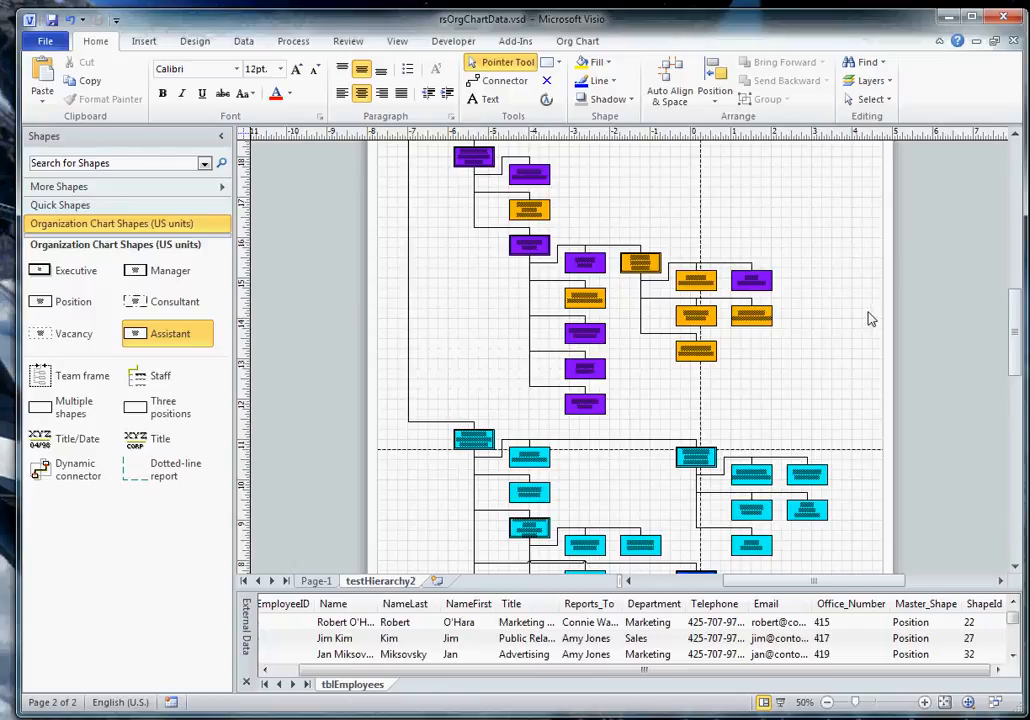
mouse_move(354, 468)
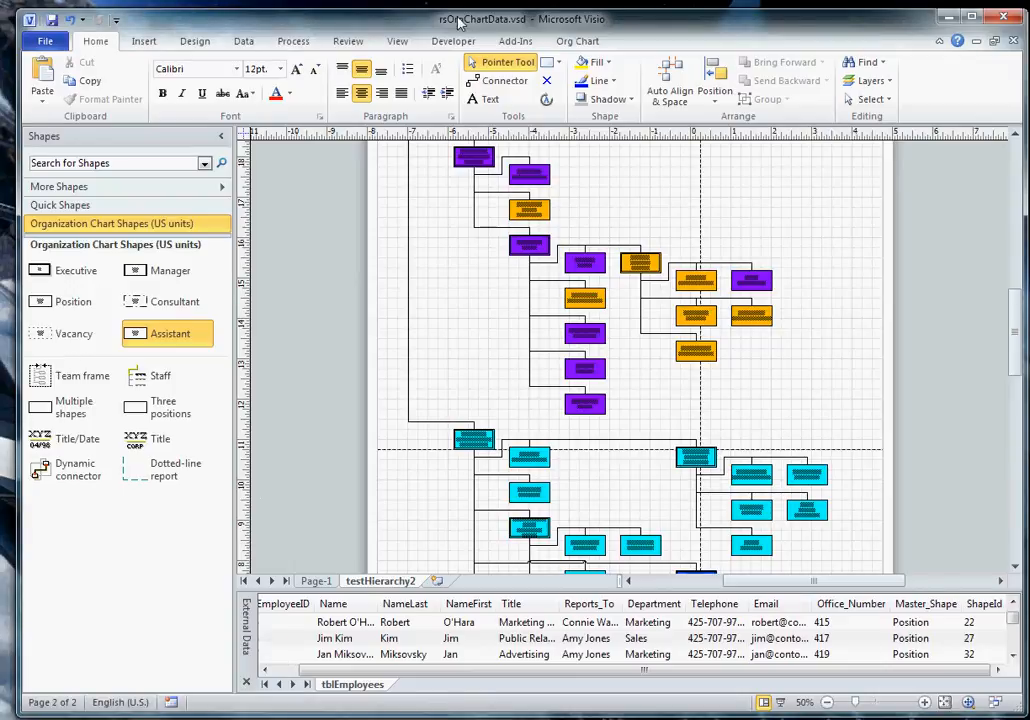
In the VBA editor, open the dlgEmployee form design, then the frmRecordSets designer
left_click(453, 41)
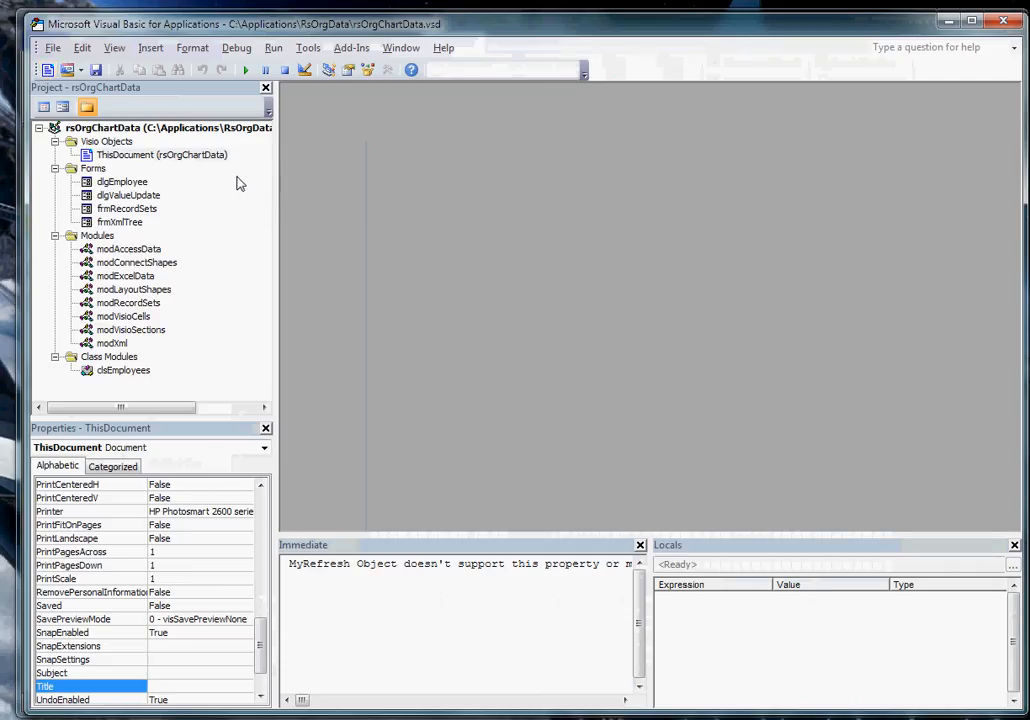
mouse_move(107, 178)
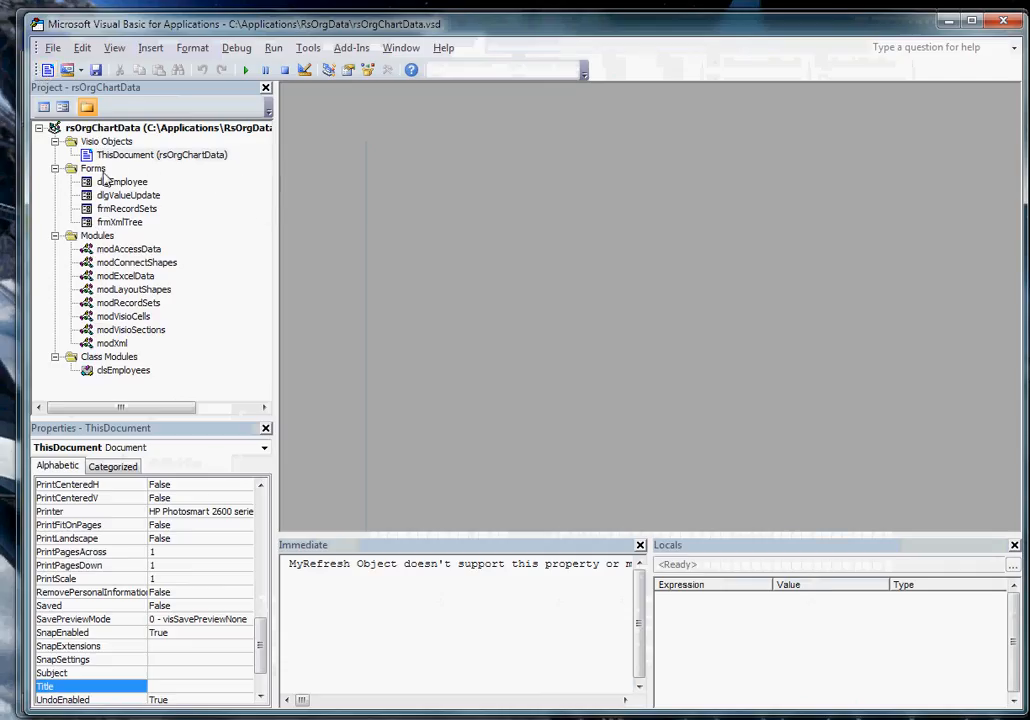
left_click(123, 181)
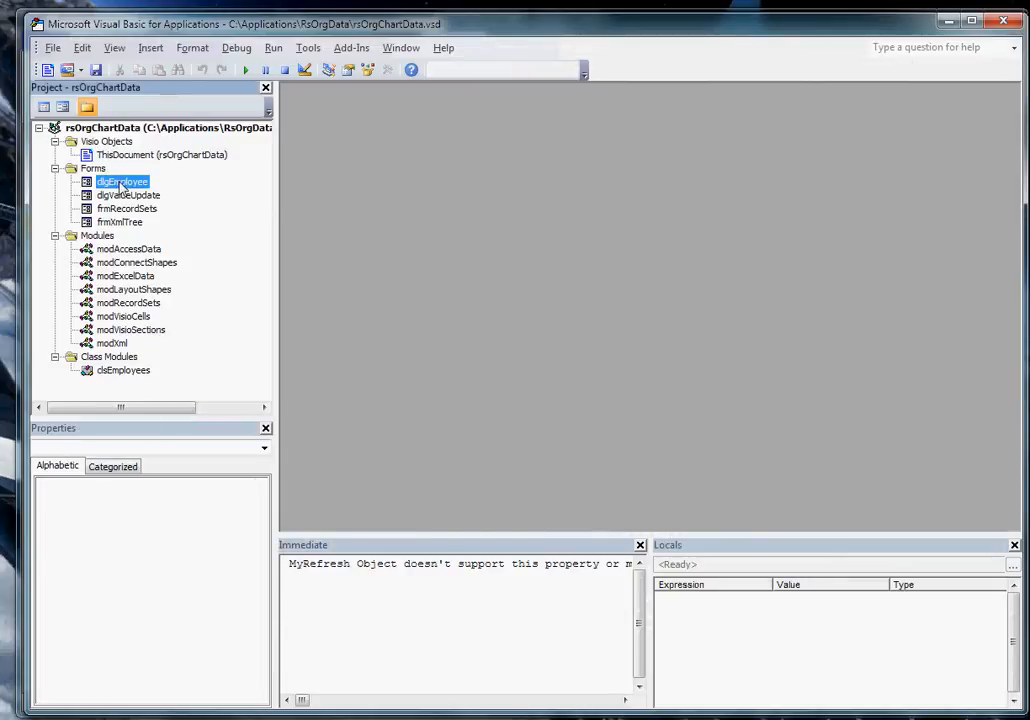
double_click(121, 181)
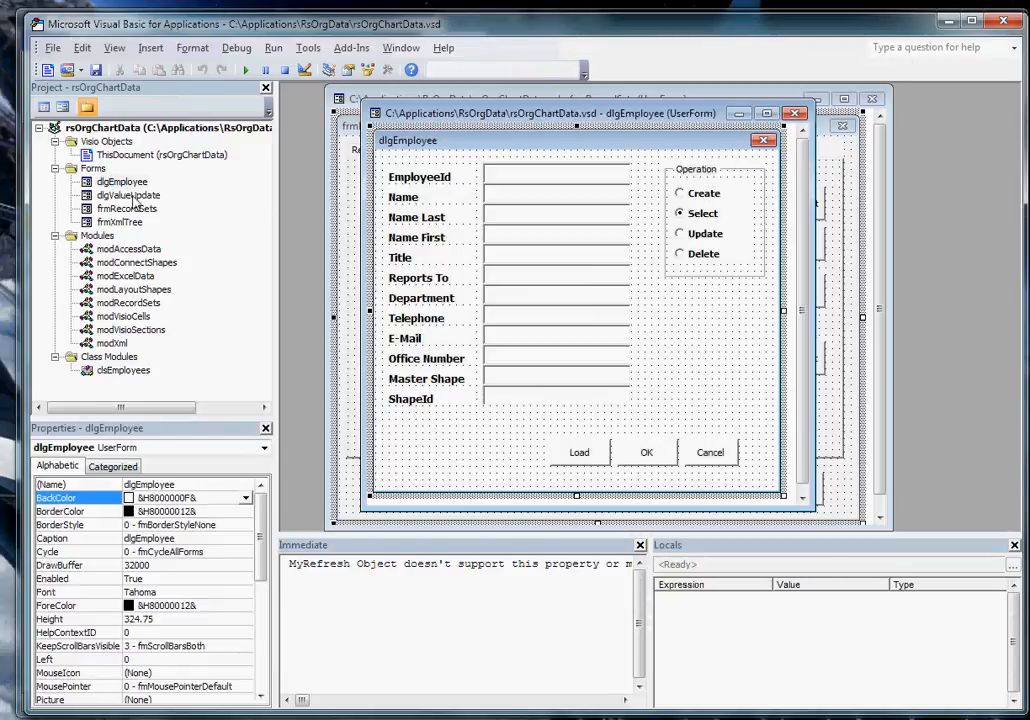
left_click(127, 195)
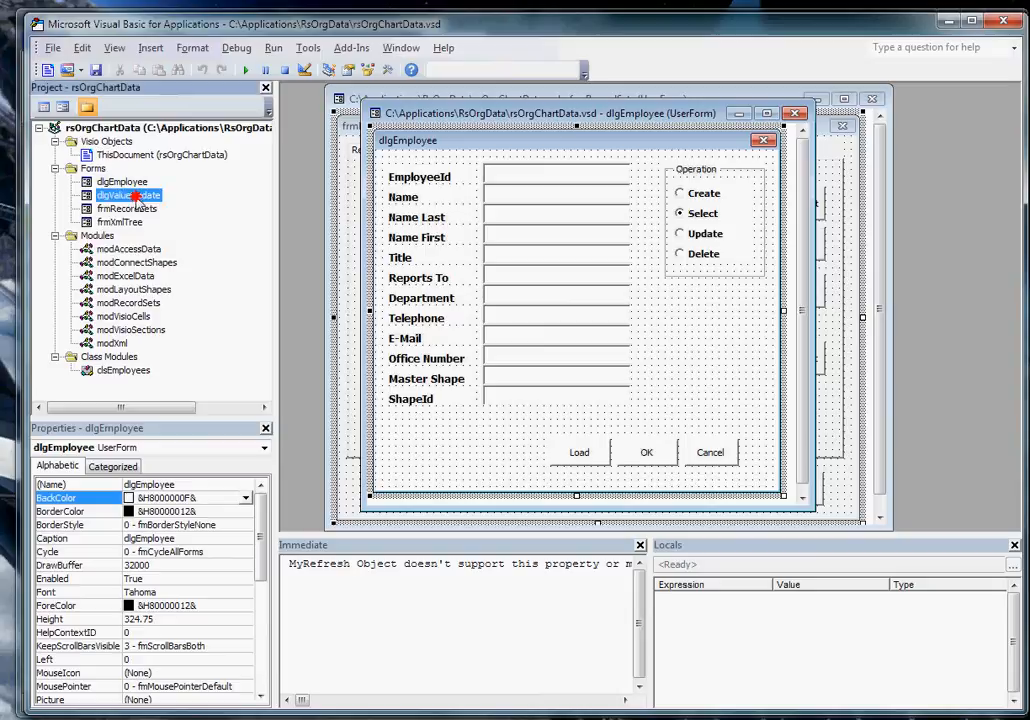
double_click(128, 194)
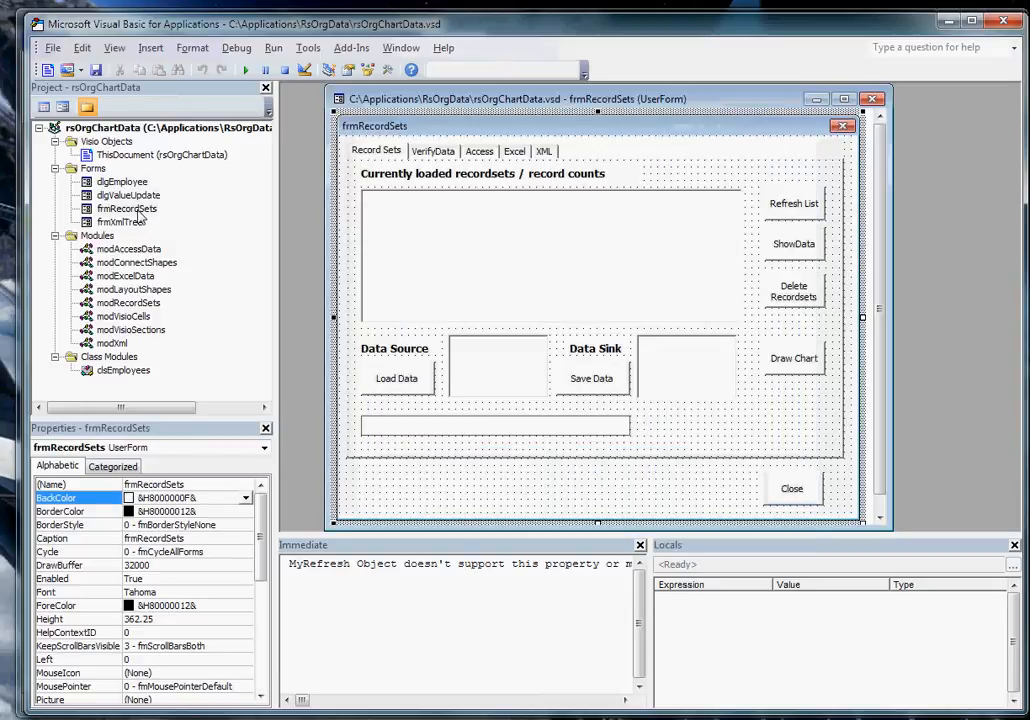
mouse_move(150, 278)
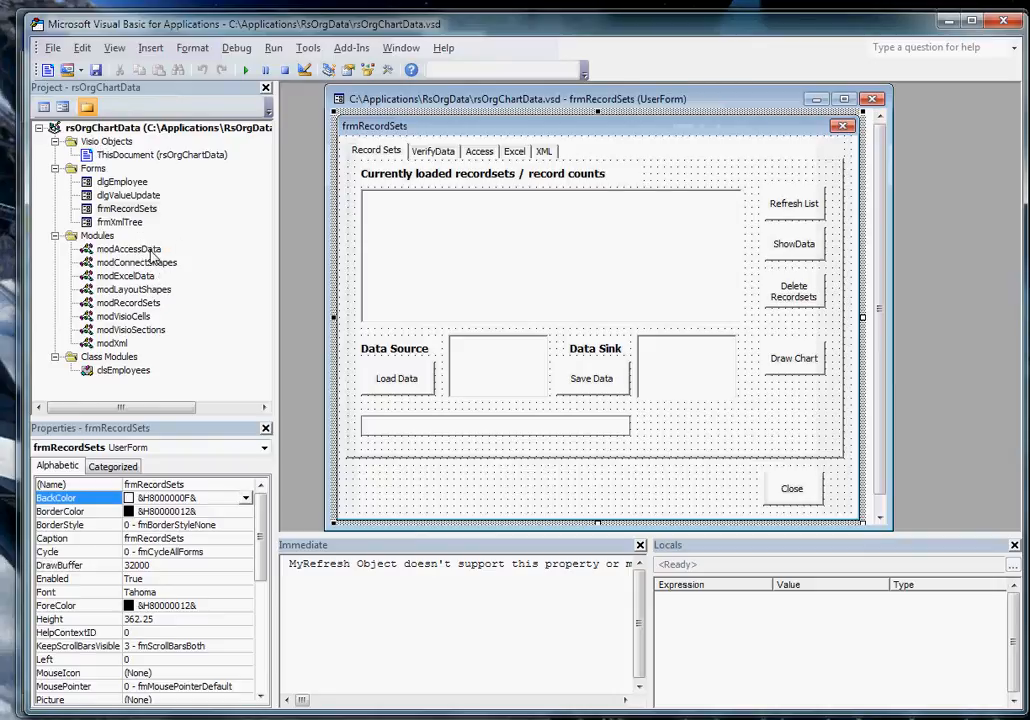
left_click(128, 248)
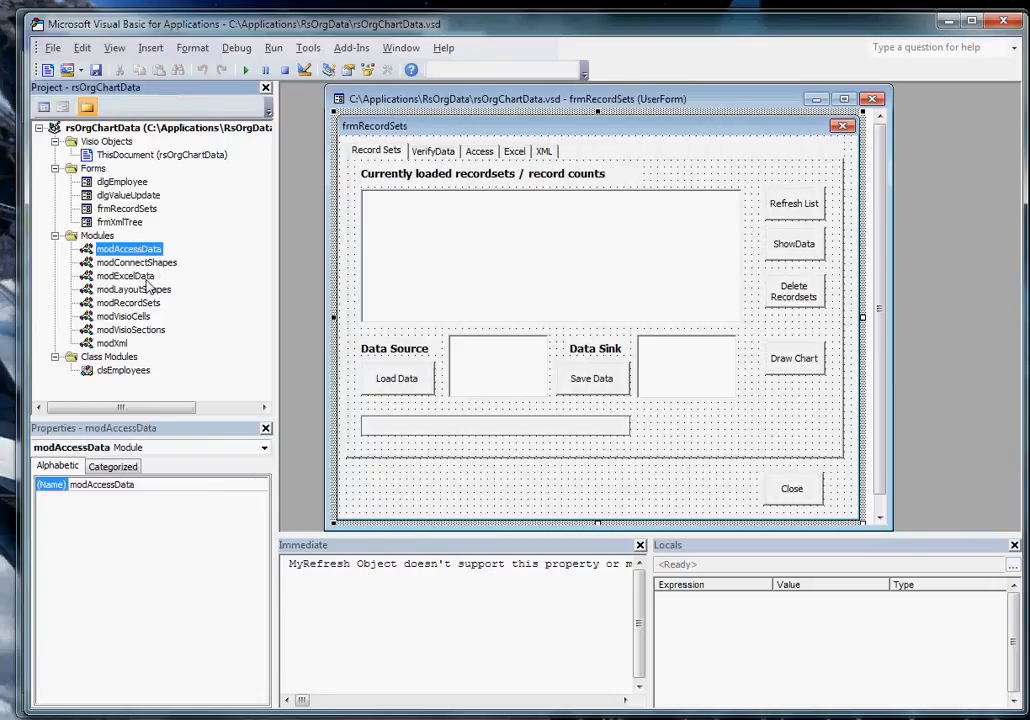
left_click(125, 275)
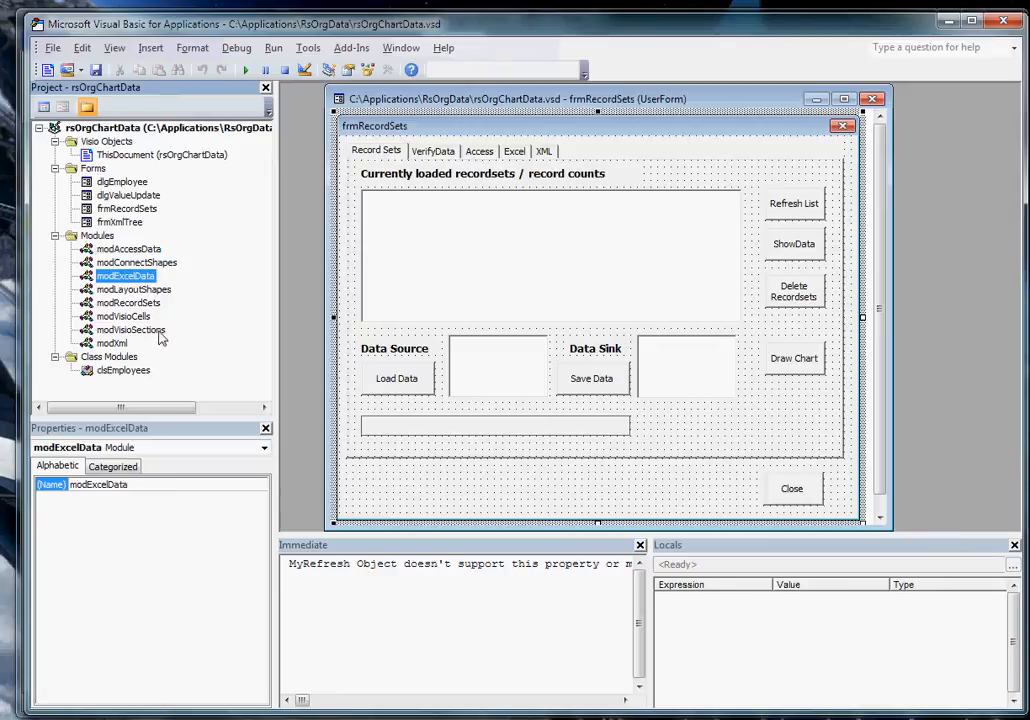
left_click(112, 343)
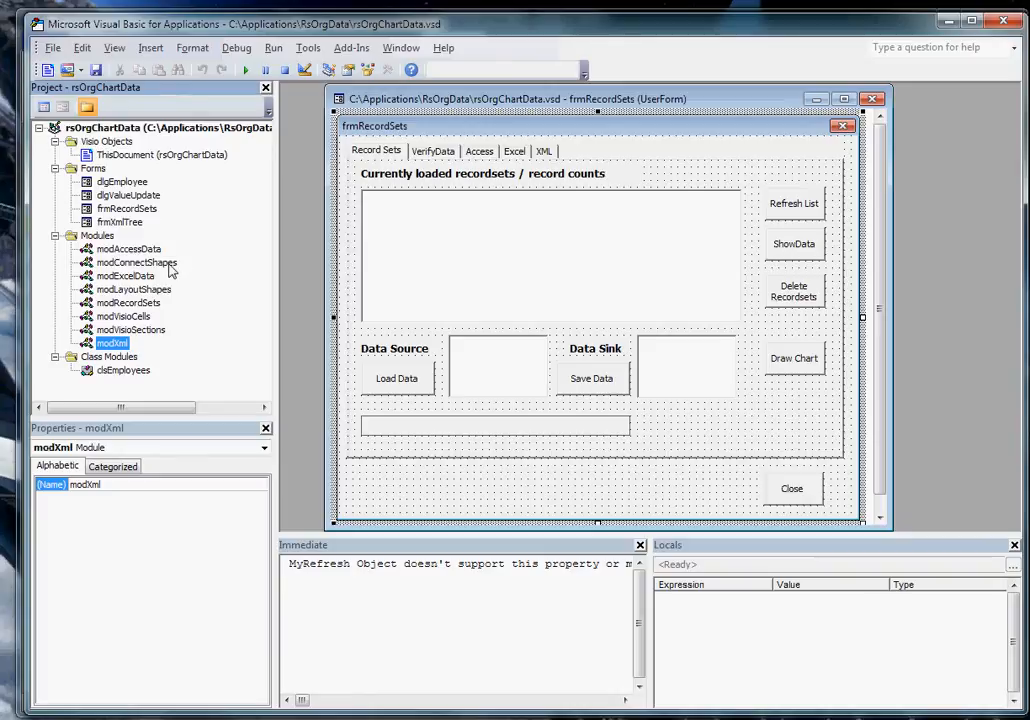
left_click(137, 262)
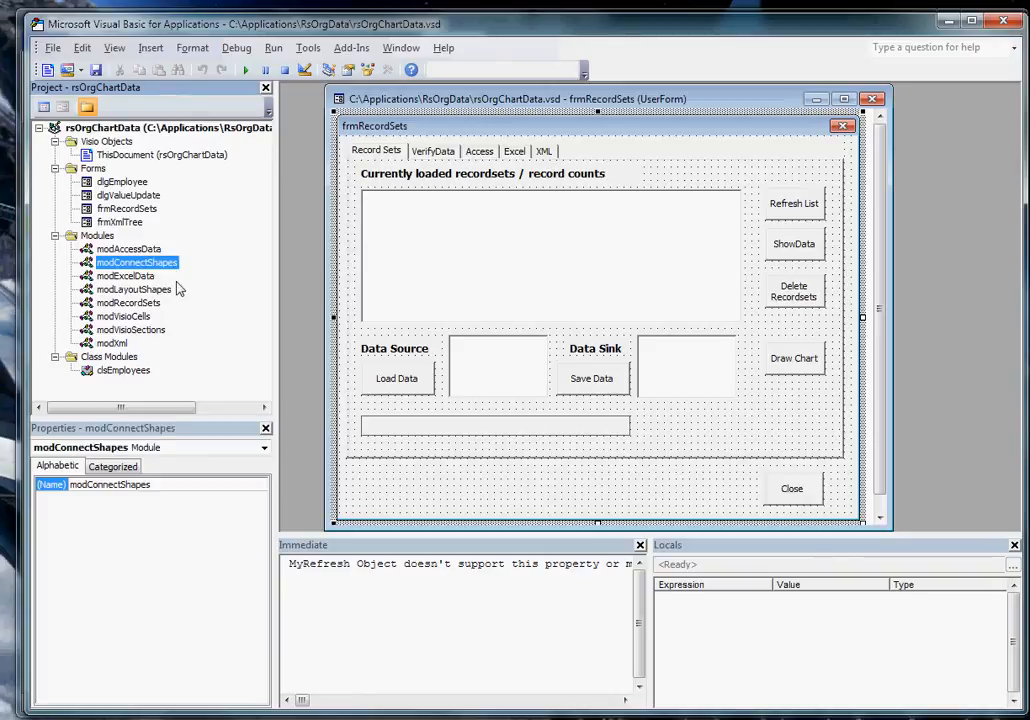
left_click(133, 289)
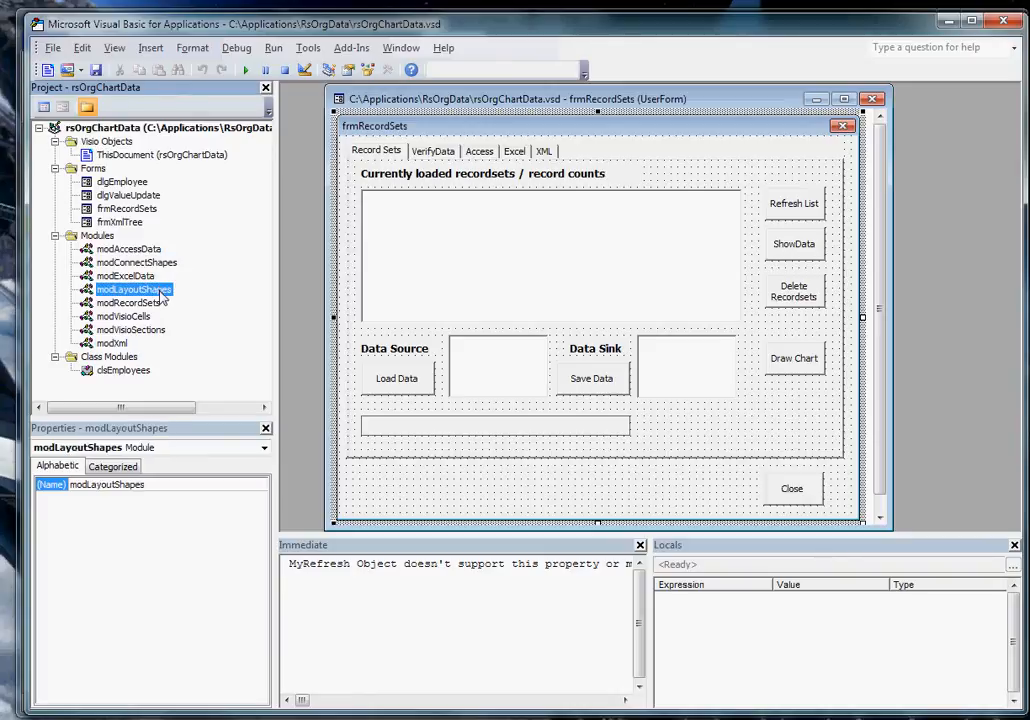
left_click(117, 316)
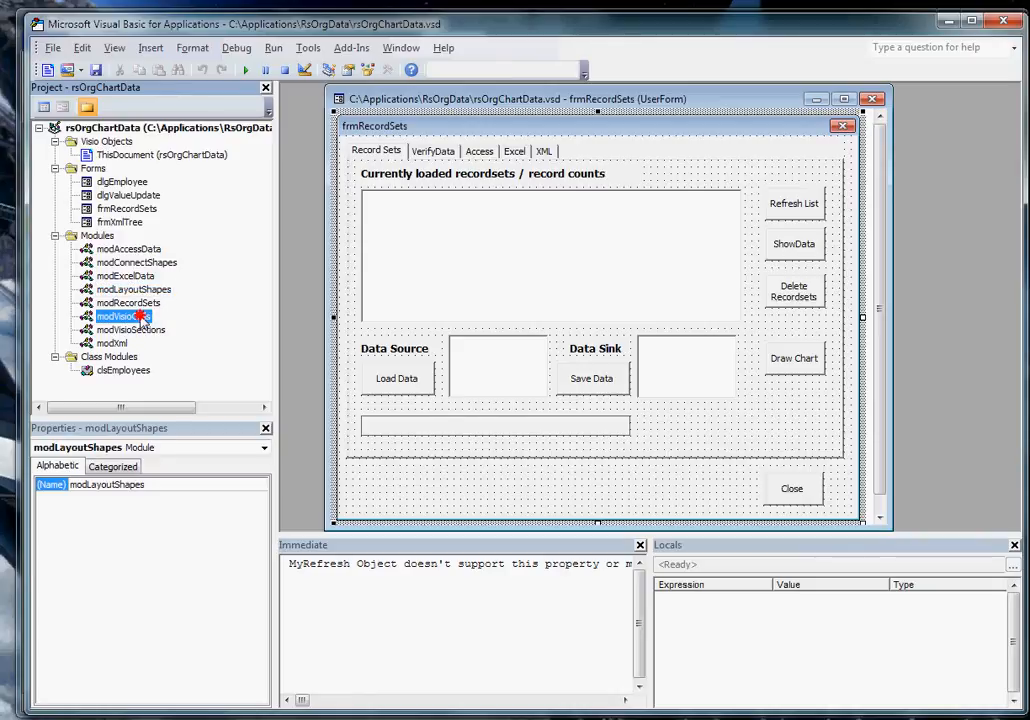
left_click(131, 330)
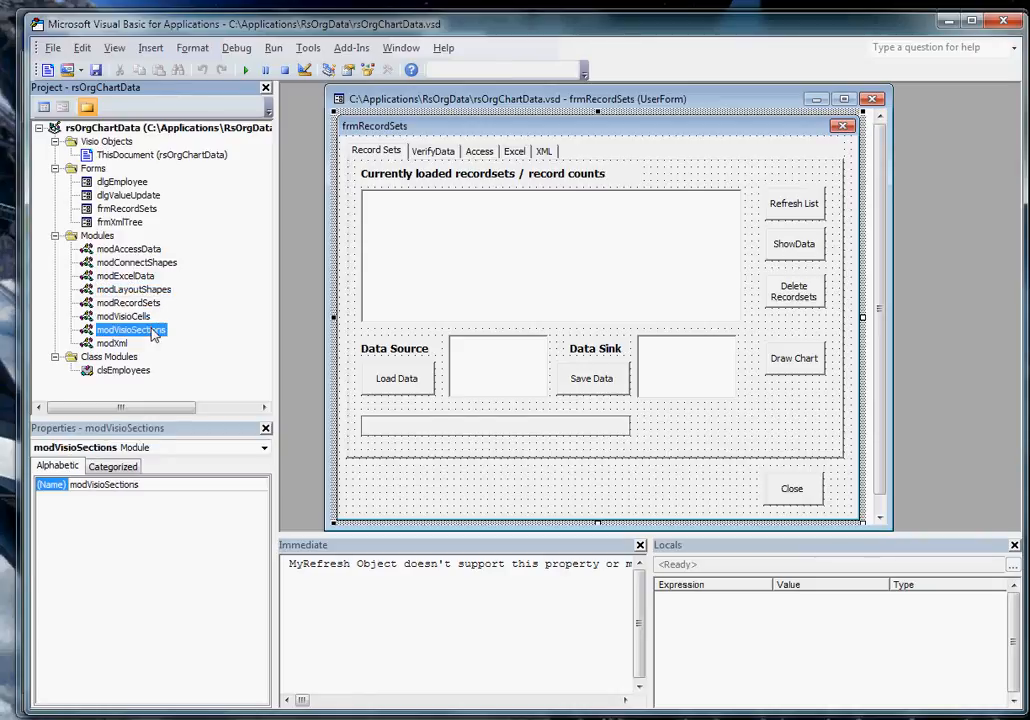
mouse_move(137, 381)
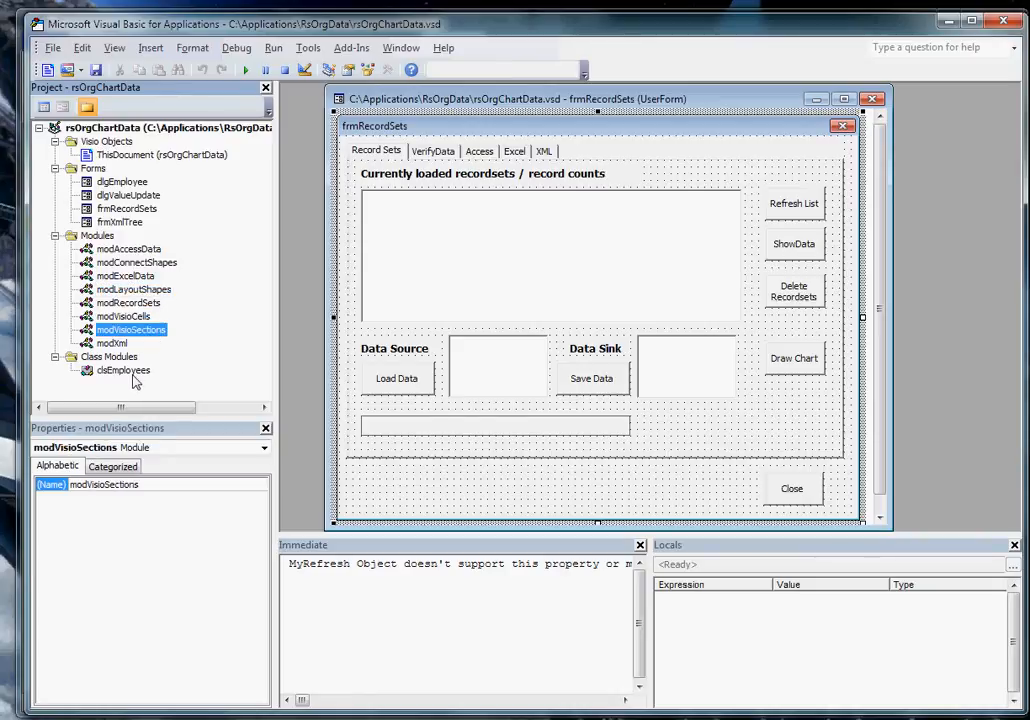
left_click(124, 370)
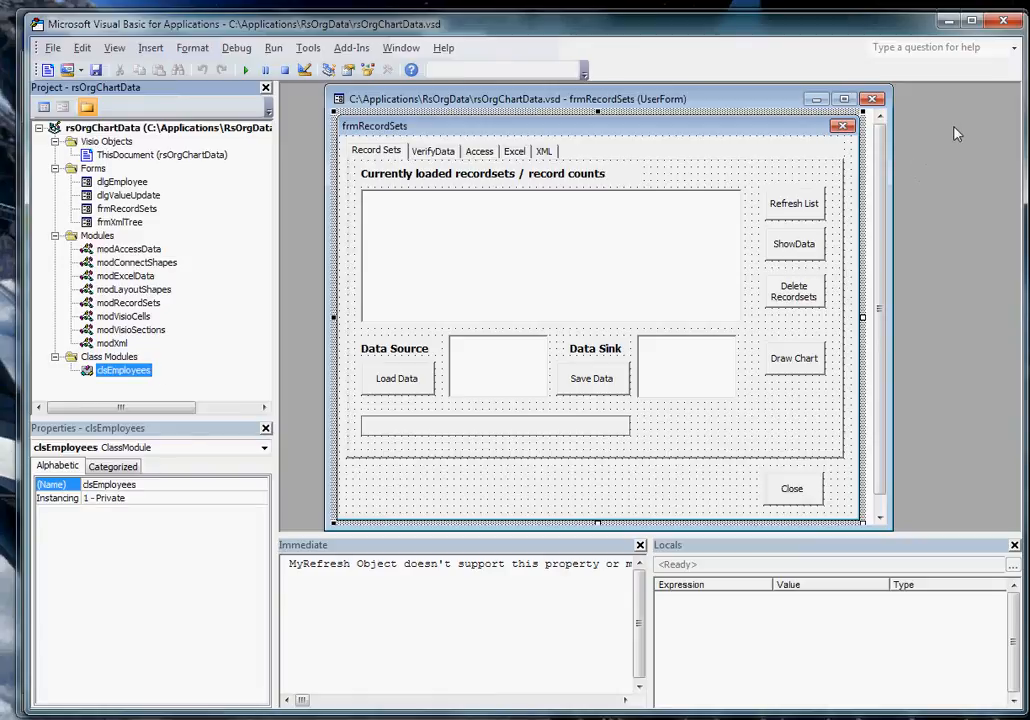
mouse_move(597, 255)
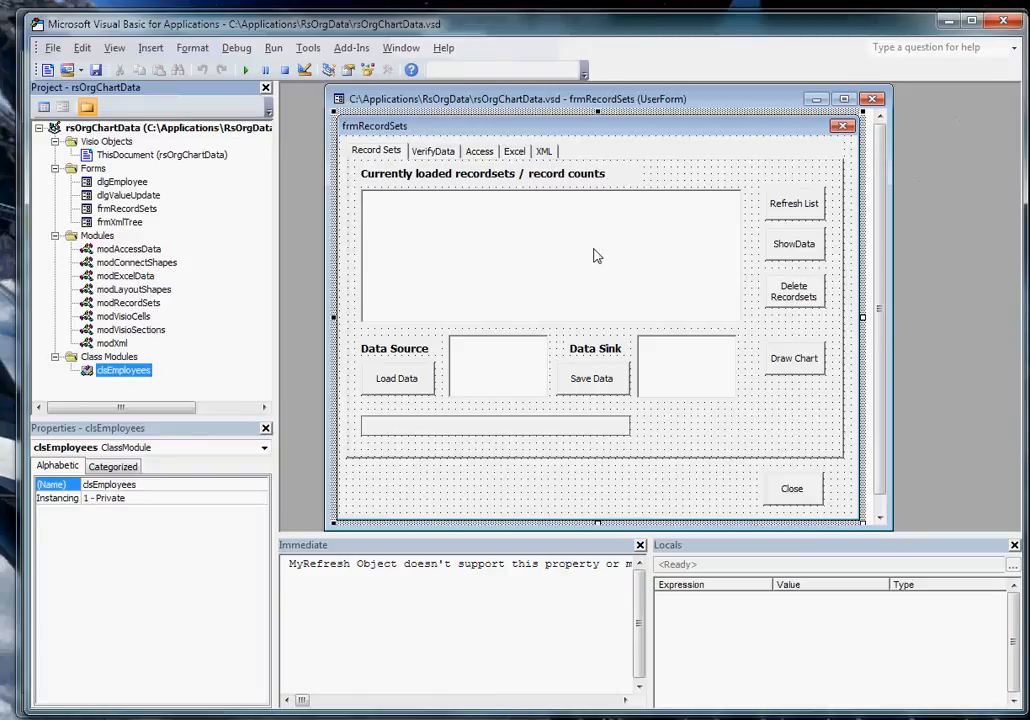